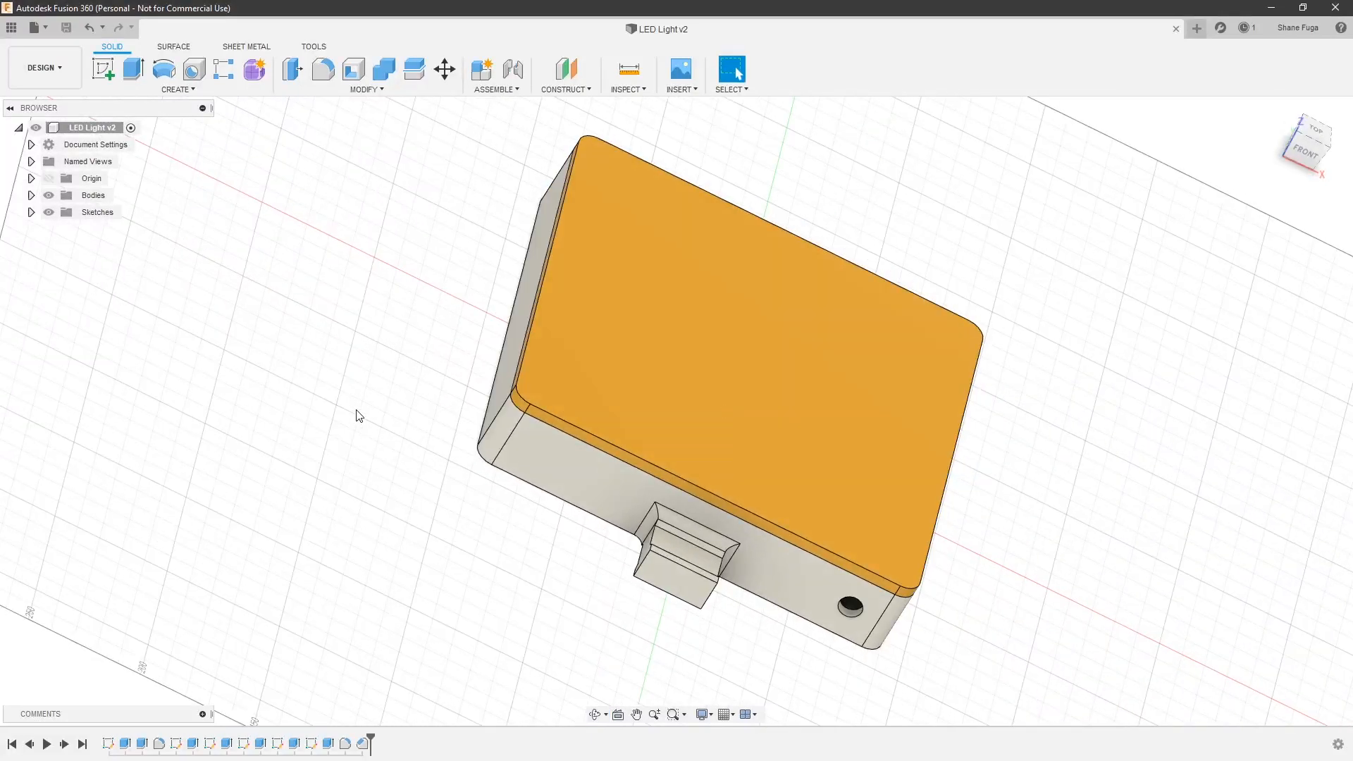
pyautogui.moveTo(502, 487)
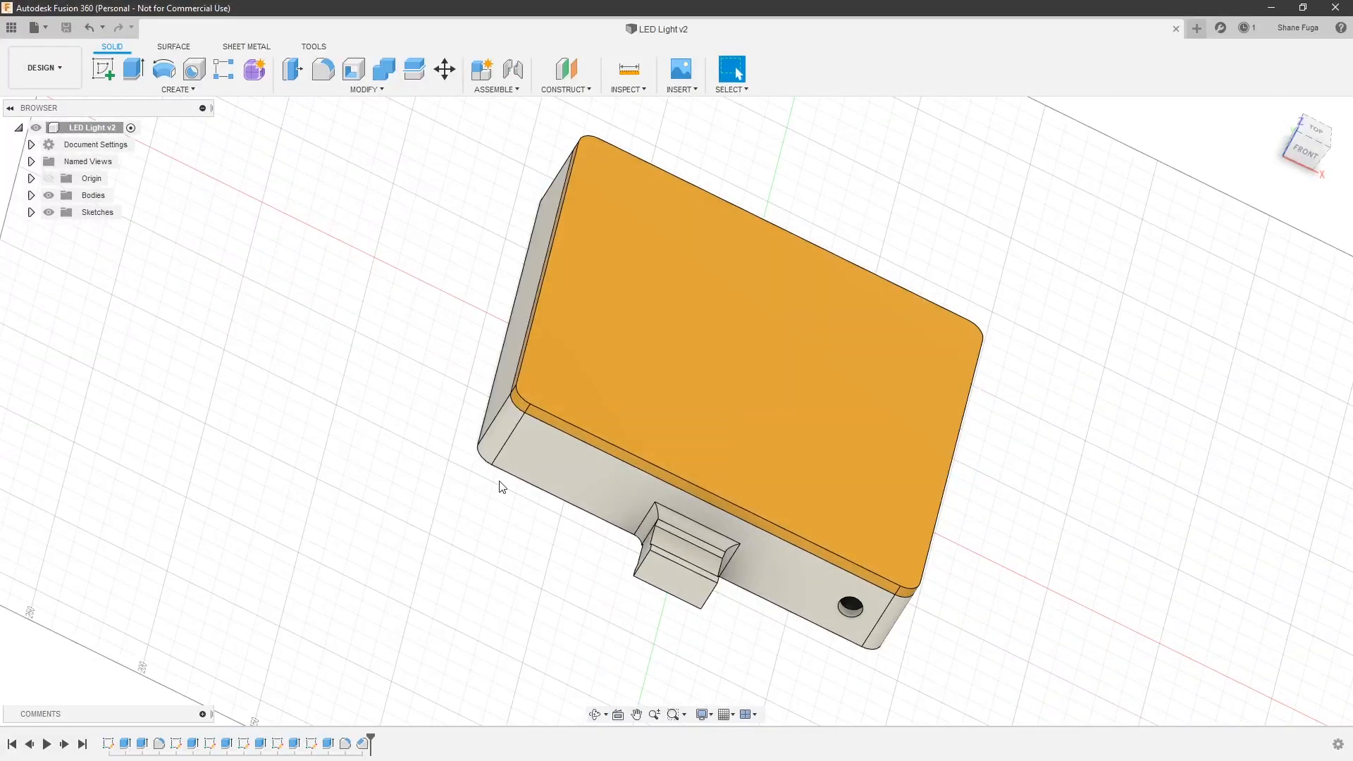
pyautogui.moveTo(484, 518)
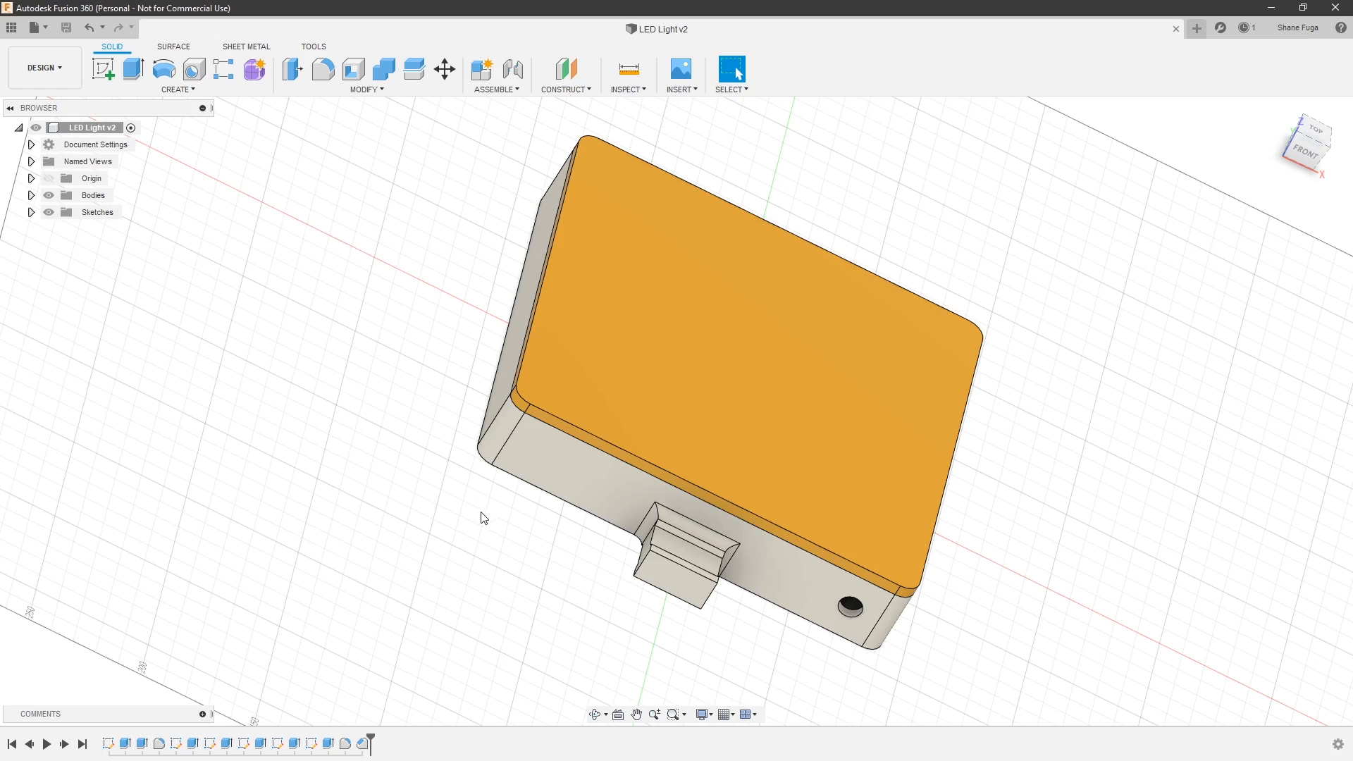
pyautogui.moveTo(373, 738)
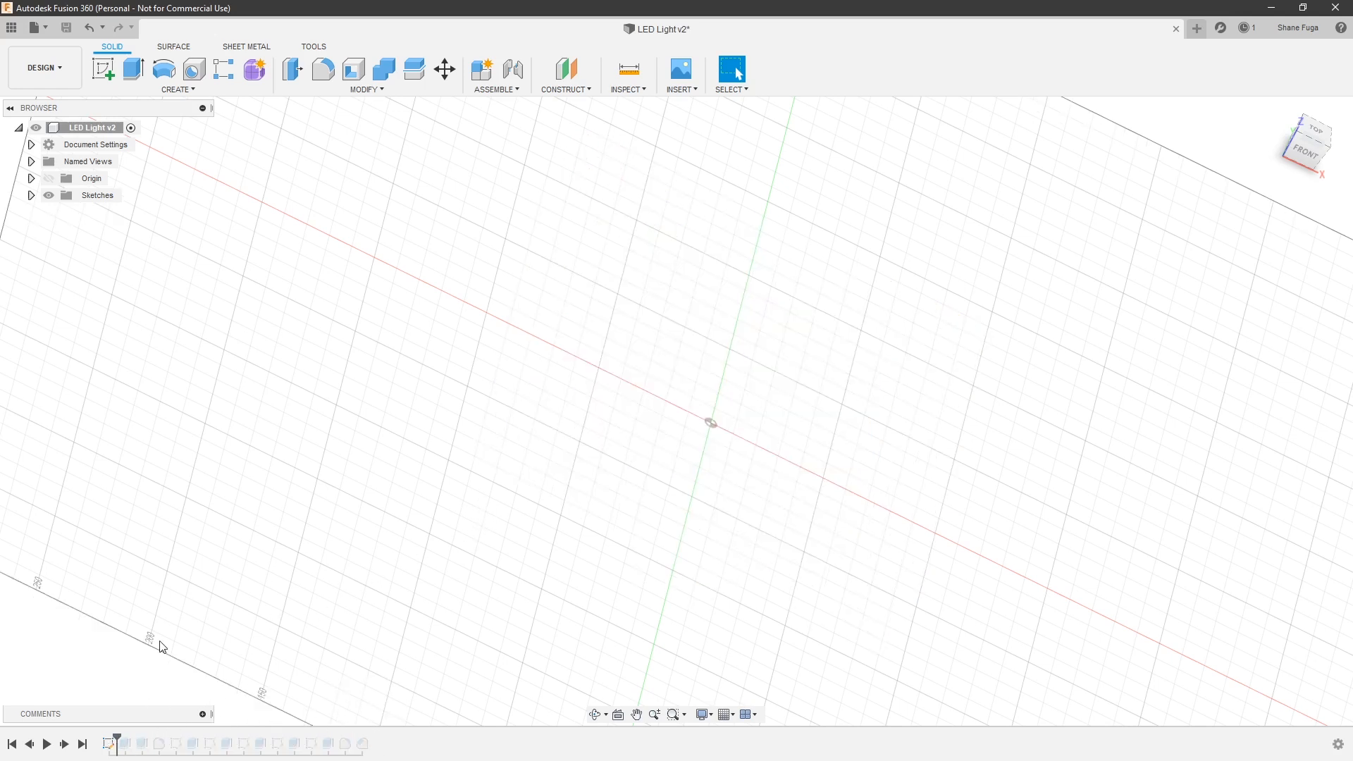
# - Edit Sketch1 to review its 180 mm square and 5 mm inset outline
pyautogui.click(31, 196)
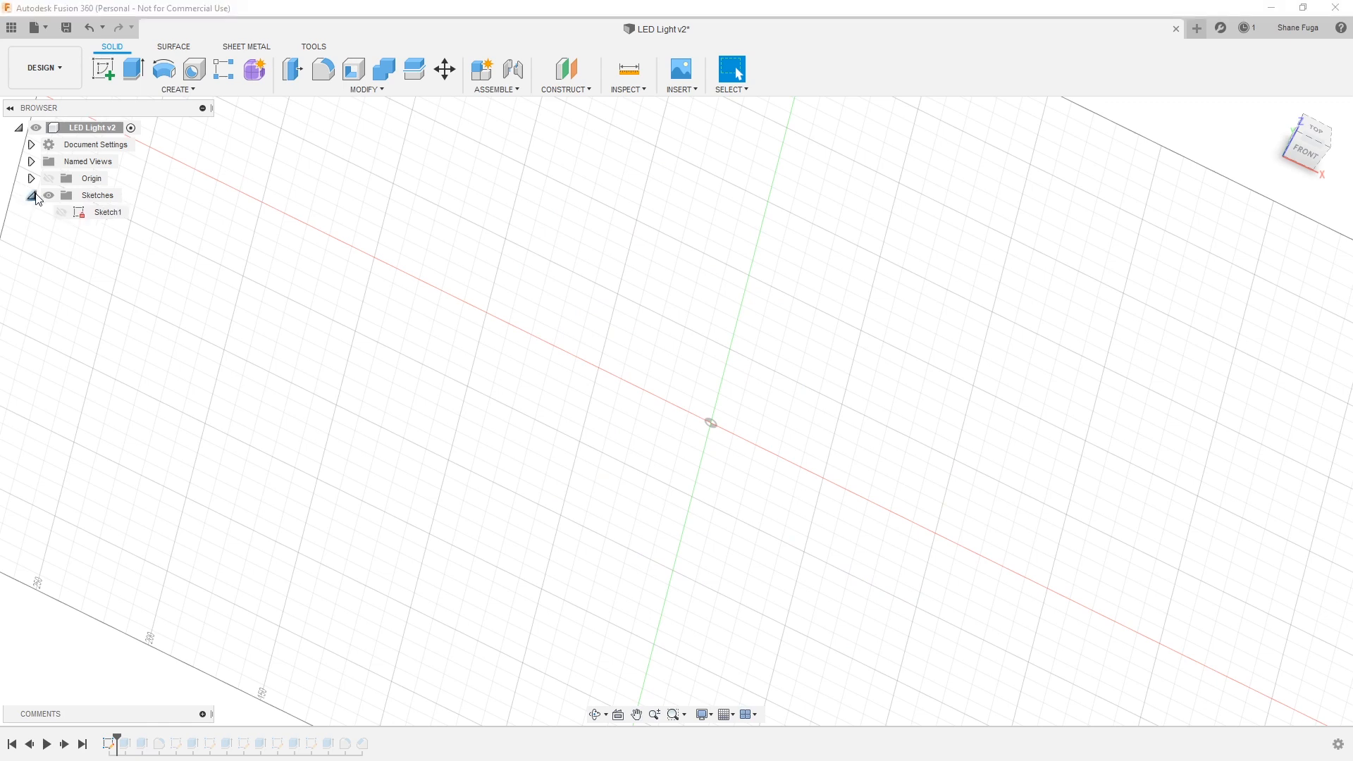
pyautogui.click(60, 212)
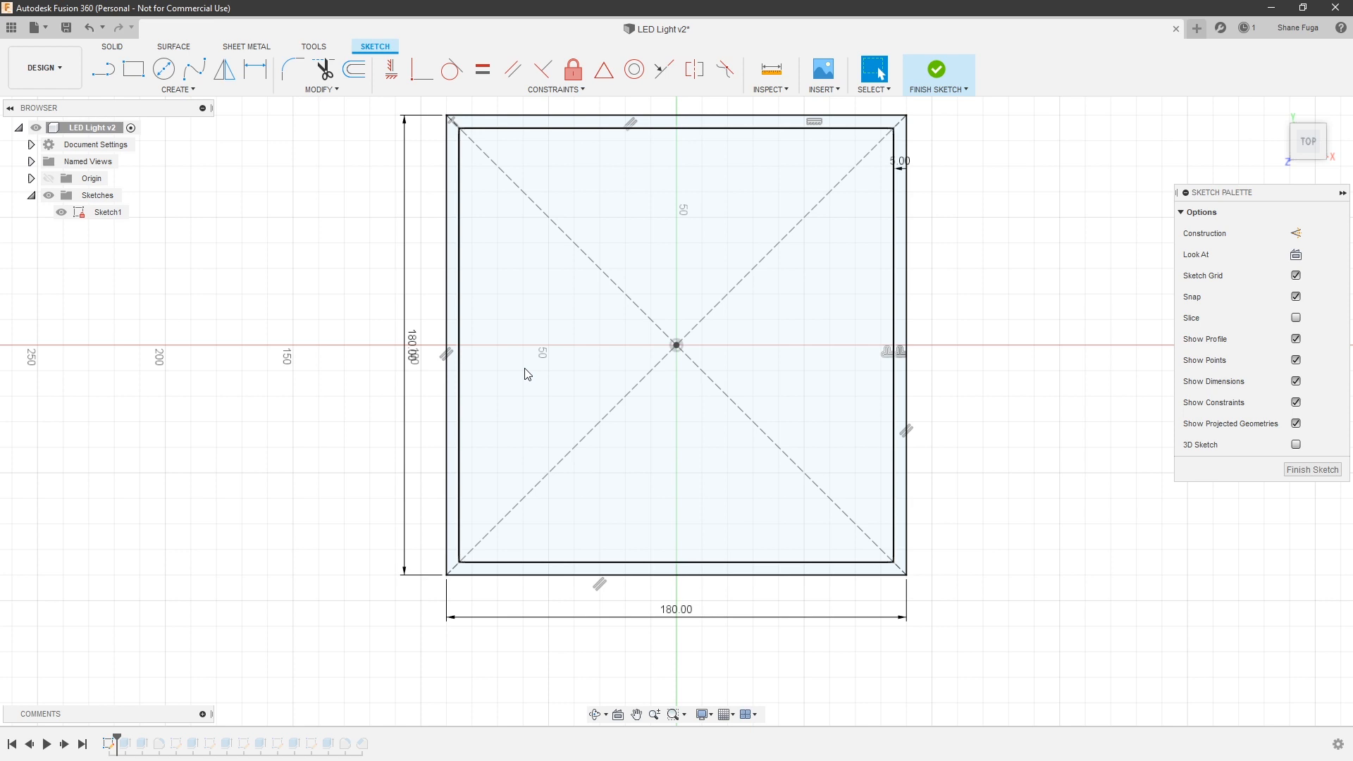
pyautogui.moveTo(577, 375)
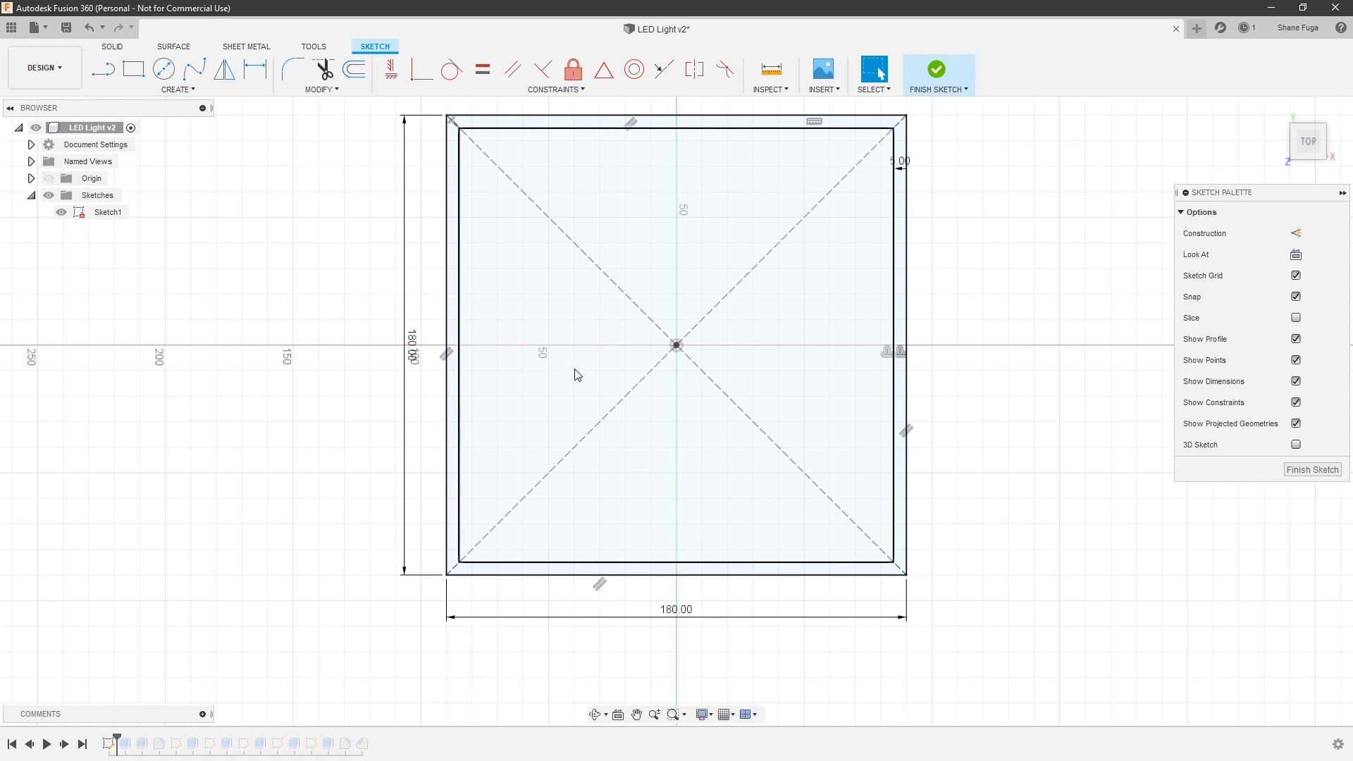
pyautogui.moveTo(604, 363)
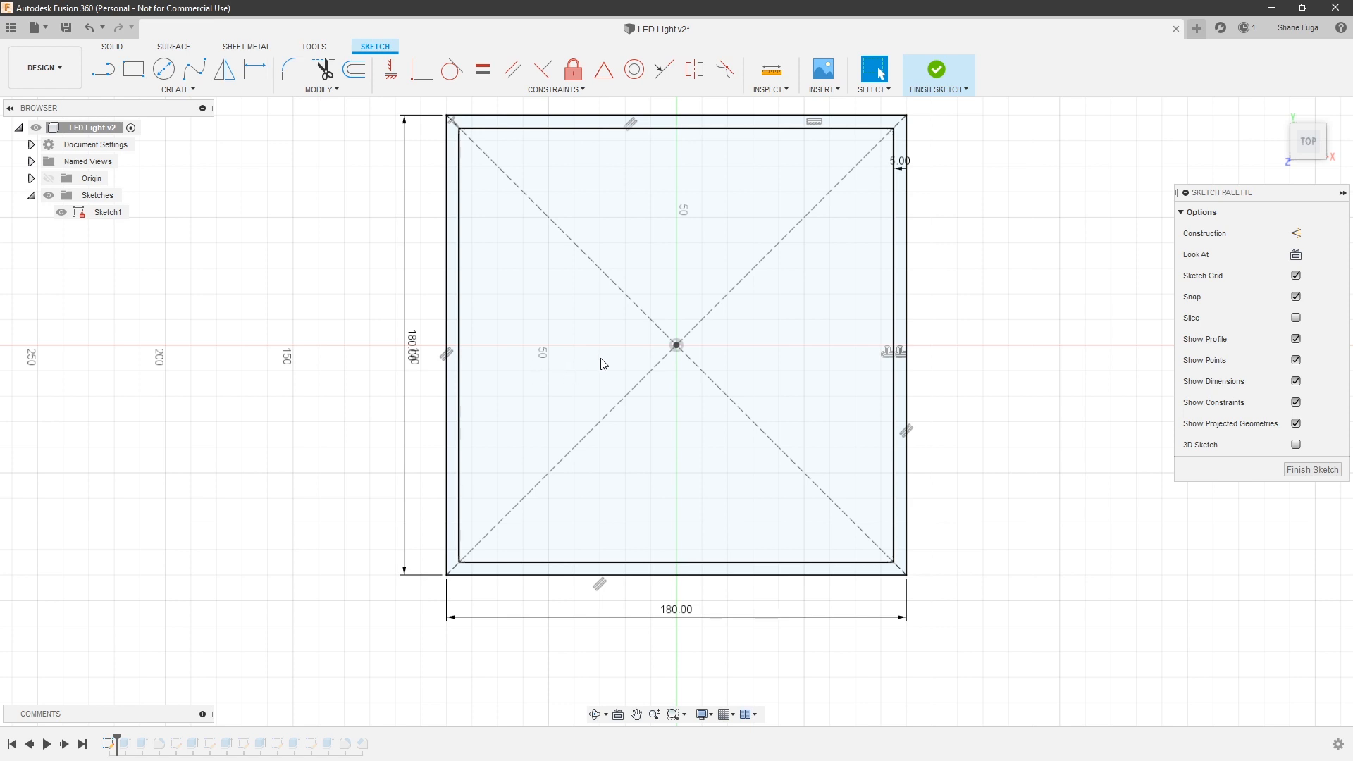
pyautogui.moveTo(608, 358)
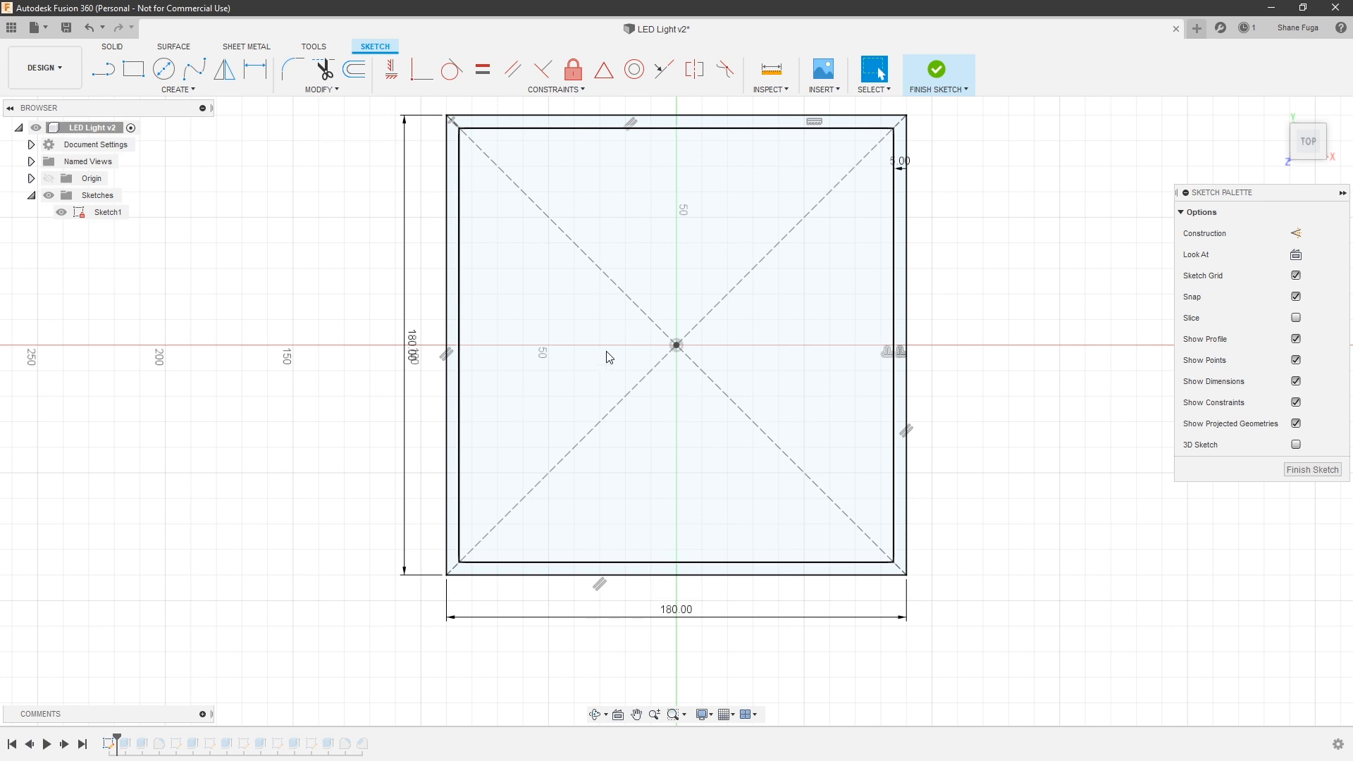
pyautogui.moveTo(600, 382)
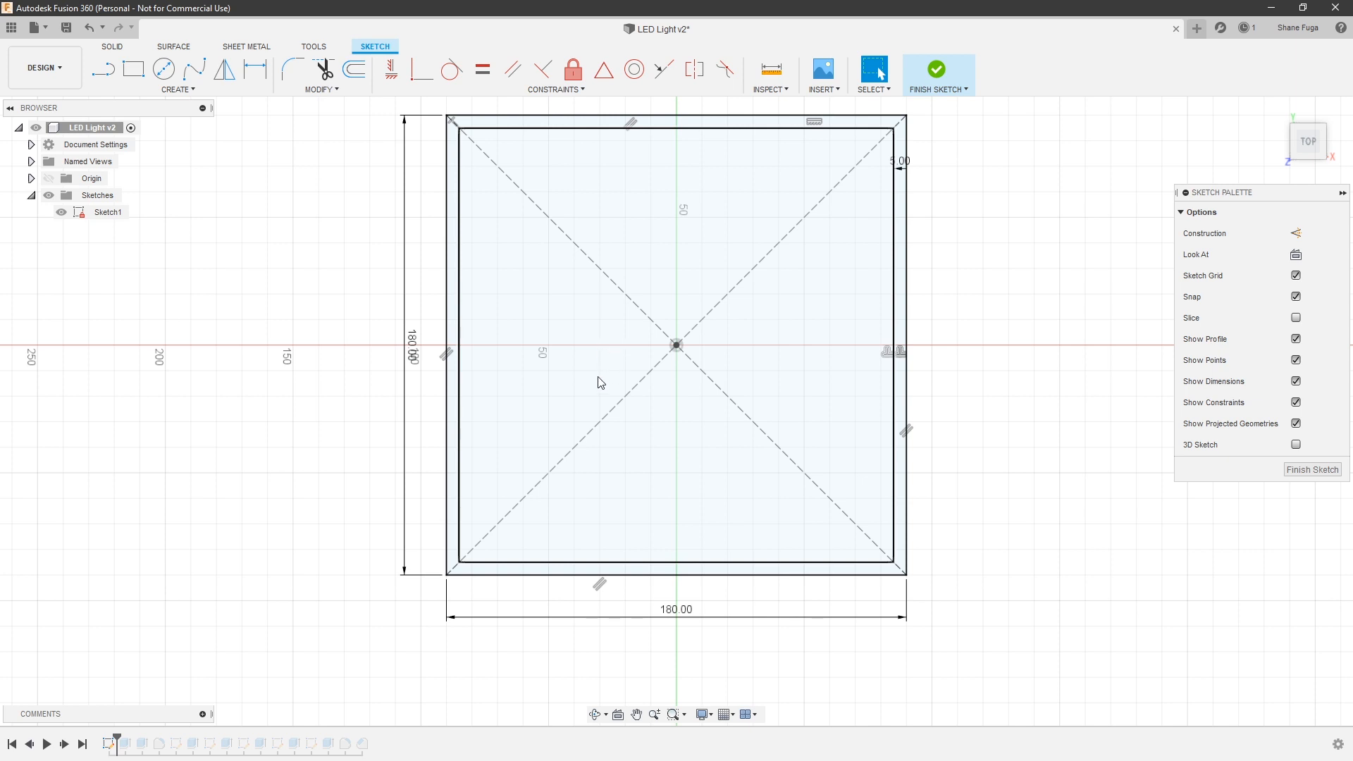
pyautogui.moveTo(469, 363)
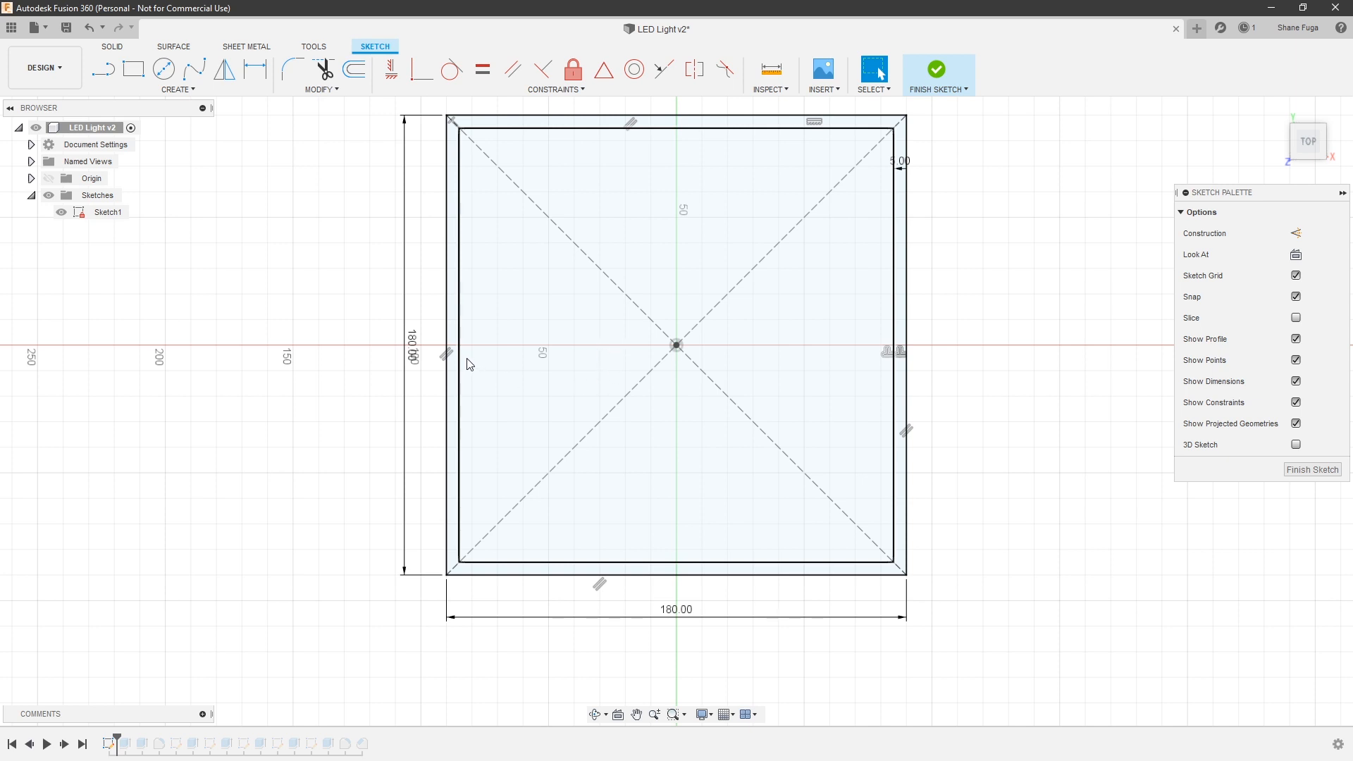
pyautogui.moveTo(471, 361)
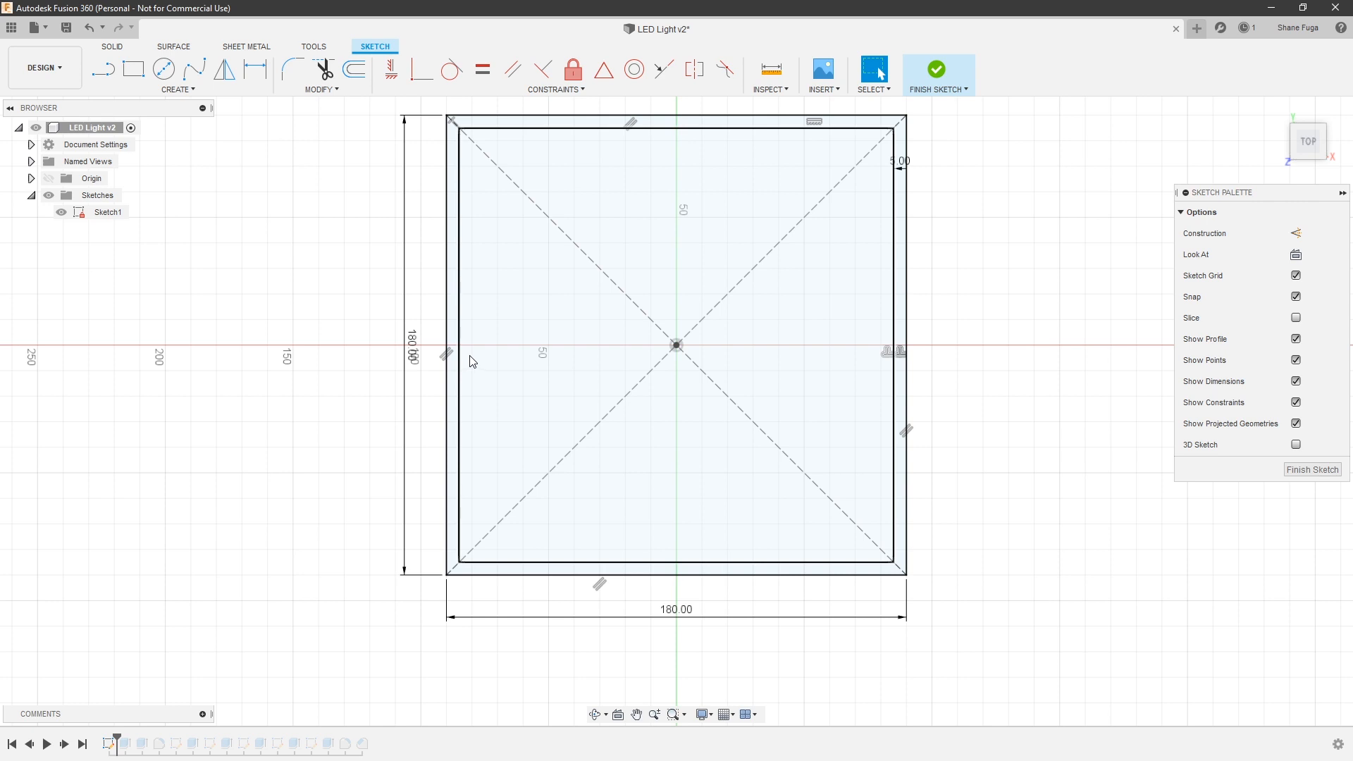
pyautogui.moveTo(466, 365)
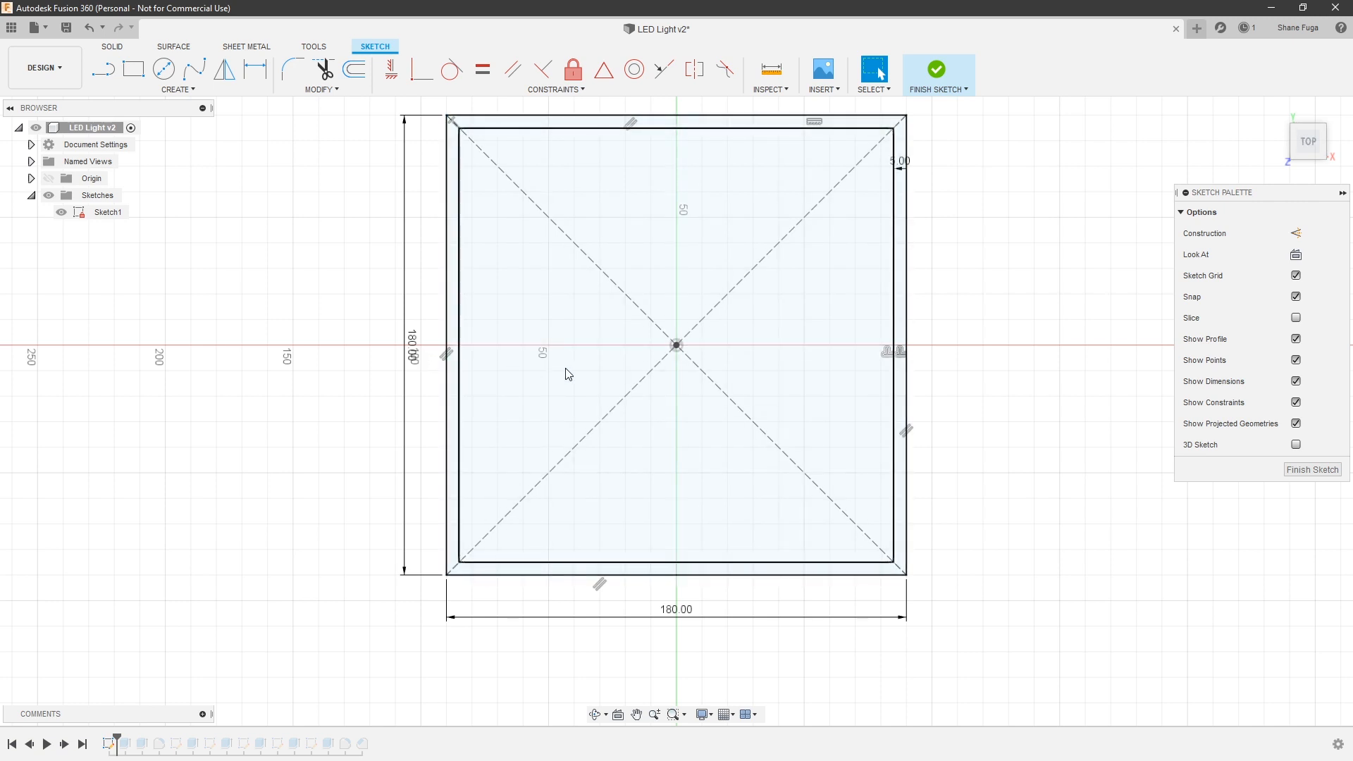
pyautogui.moveTo(593, 373)
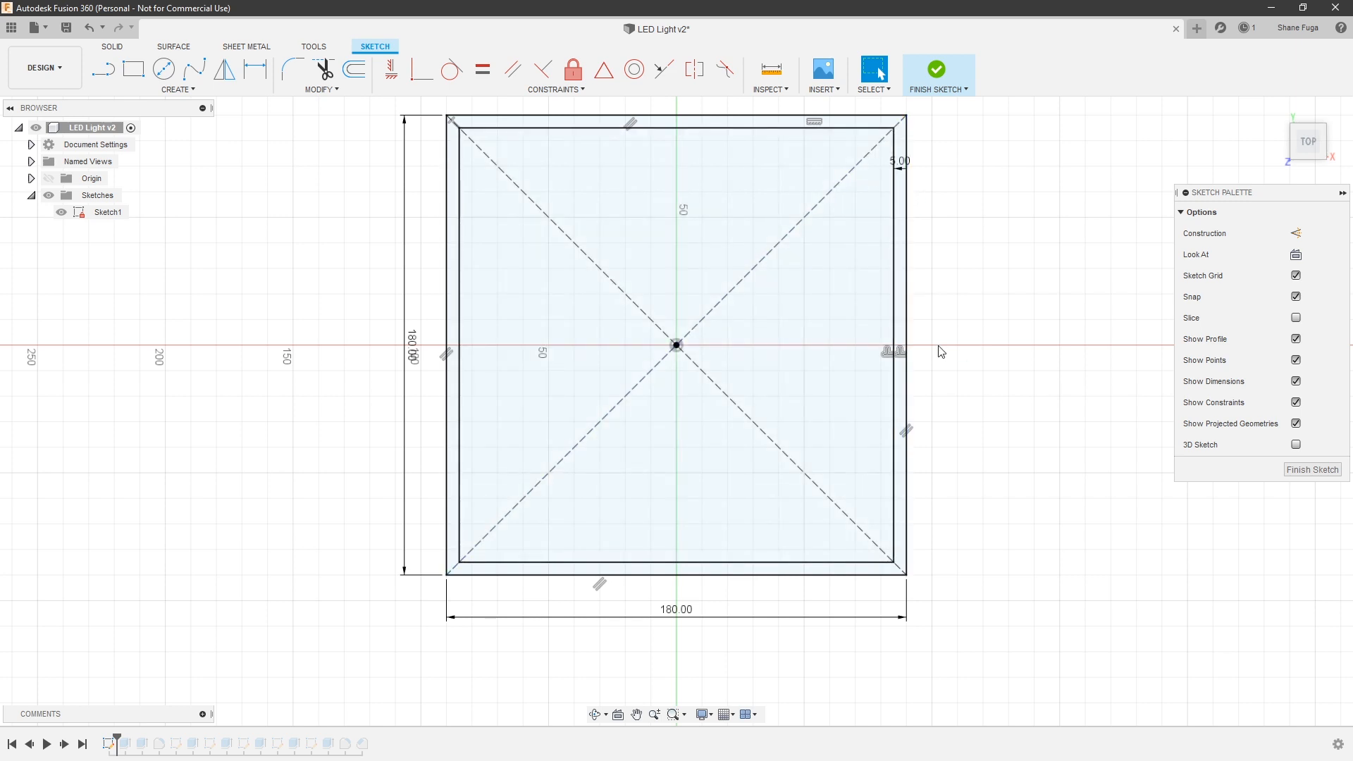
pyautogui.moveTo(933, 308)
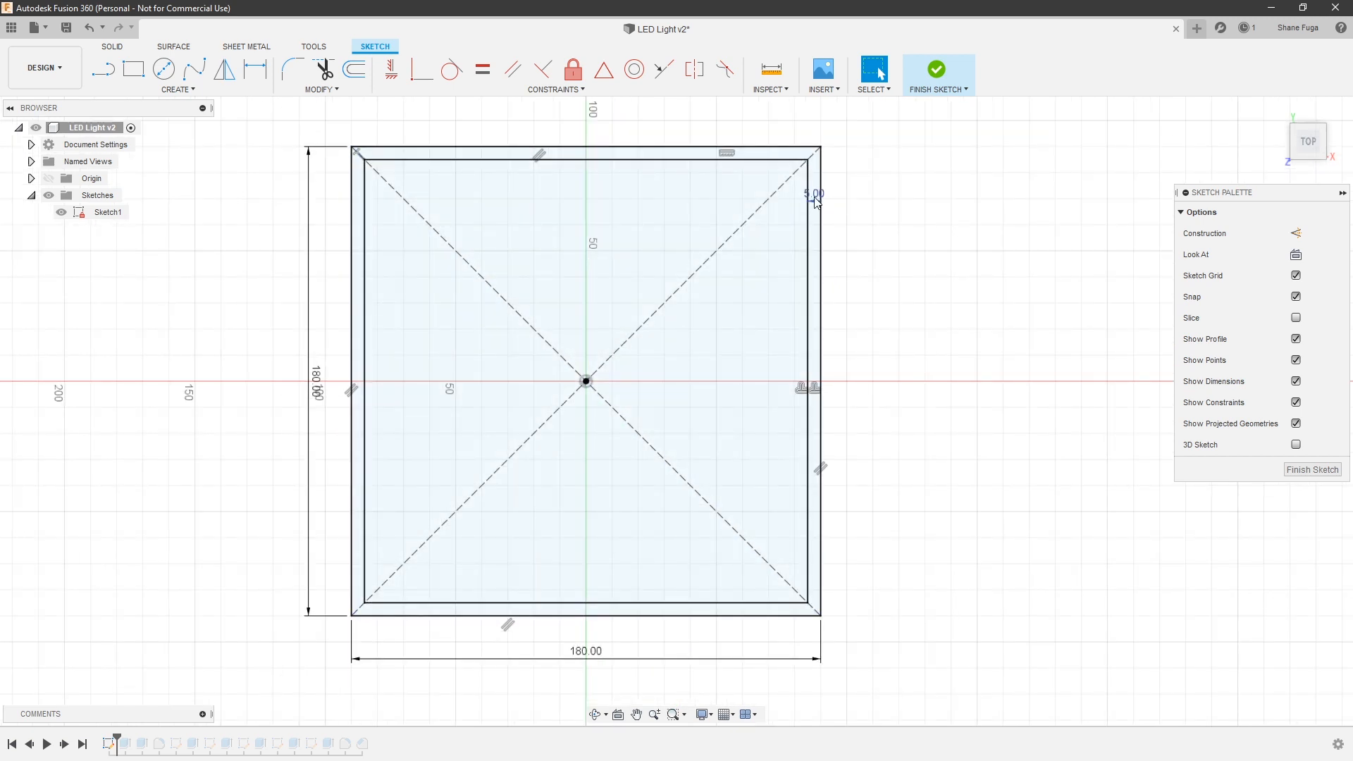
pyautogui.moveTo(861, 262)
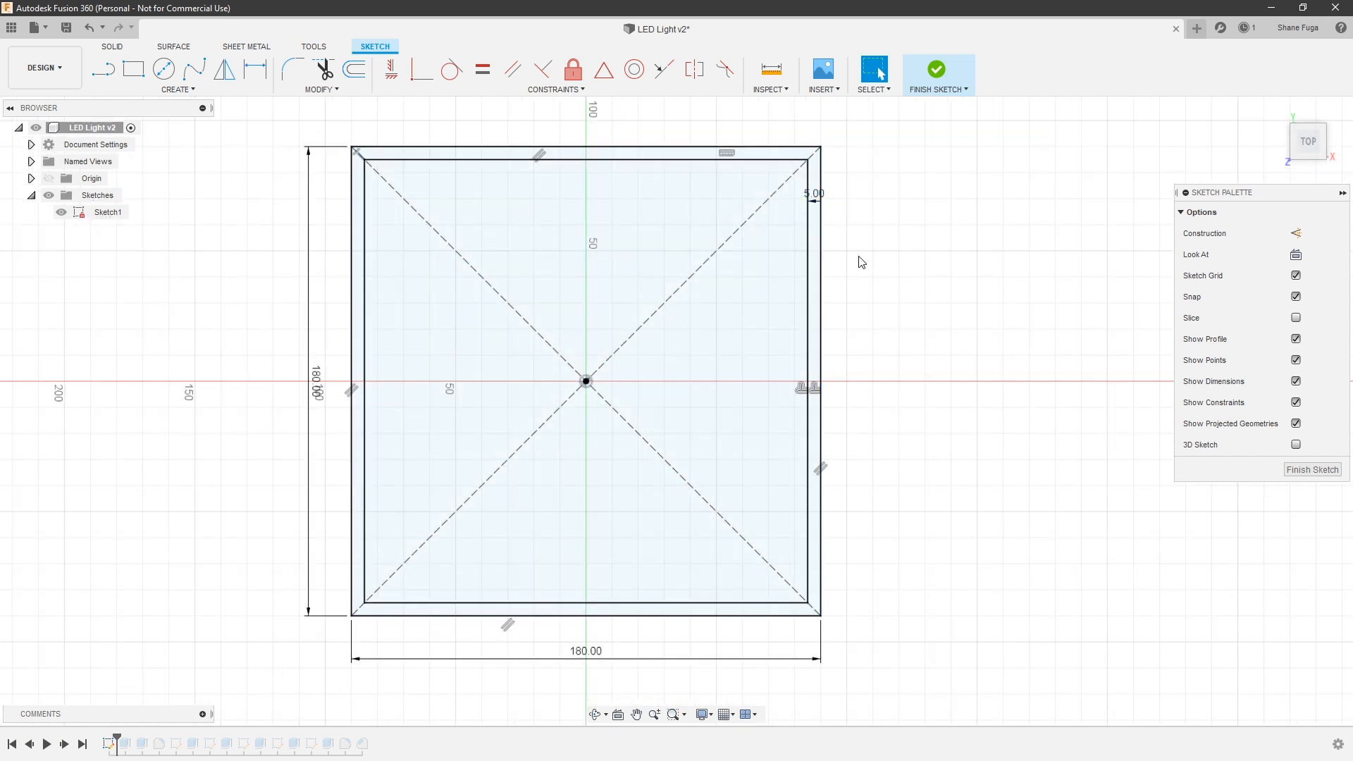
pyautogui.click(353, 70)
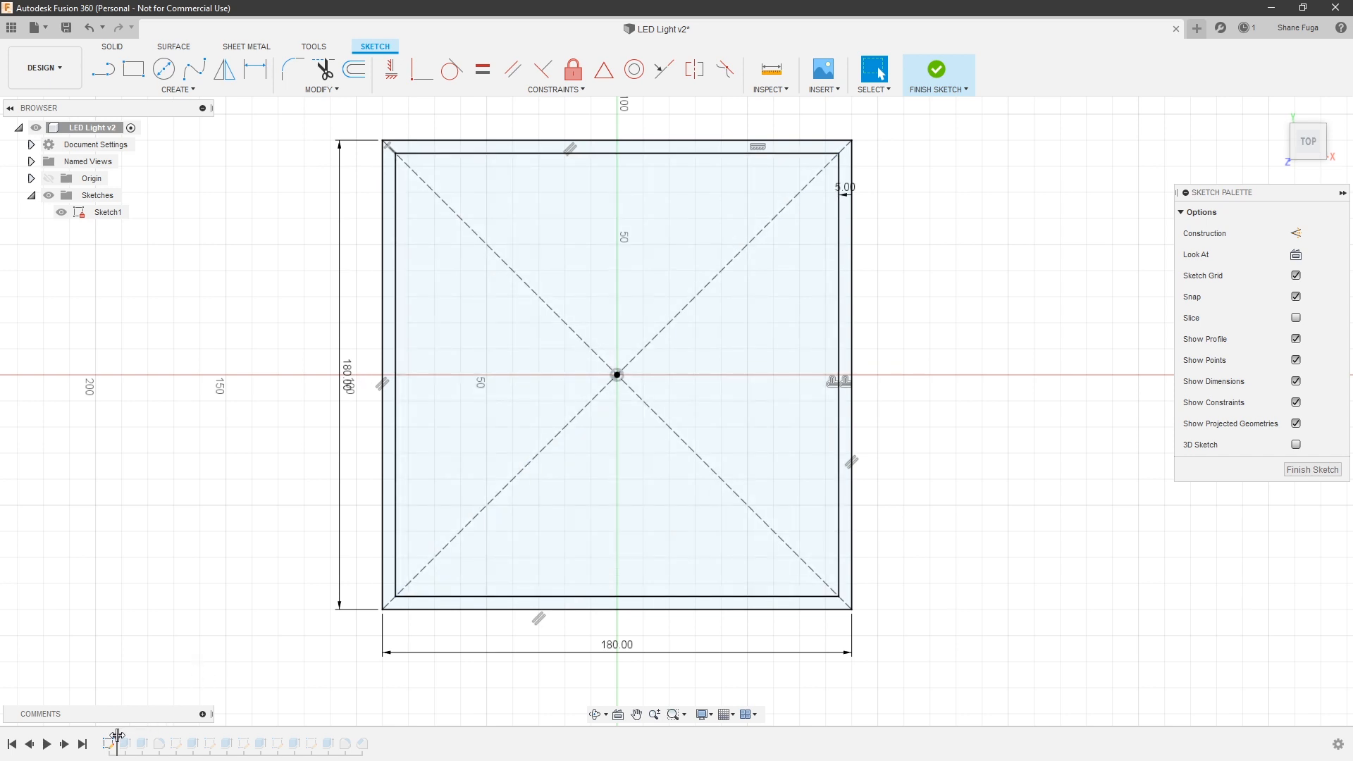
# - Step the timeline forward to show Extrude1's 5 mm-thick box walls
pyautogui.click(937, 69)
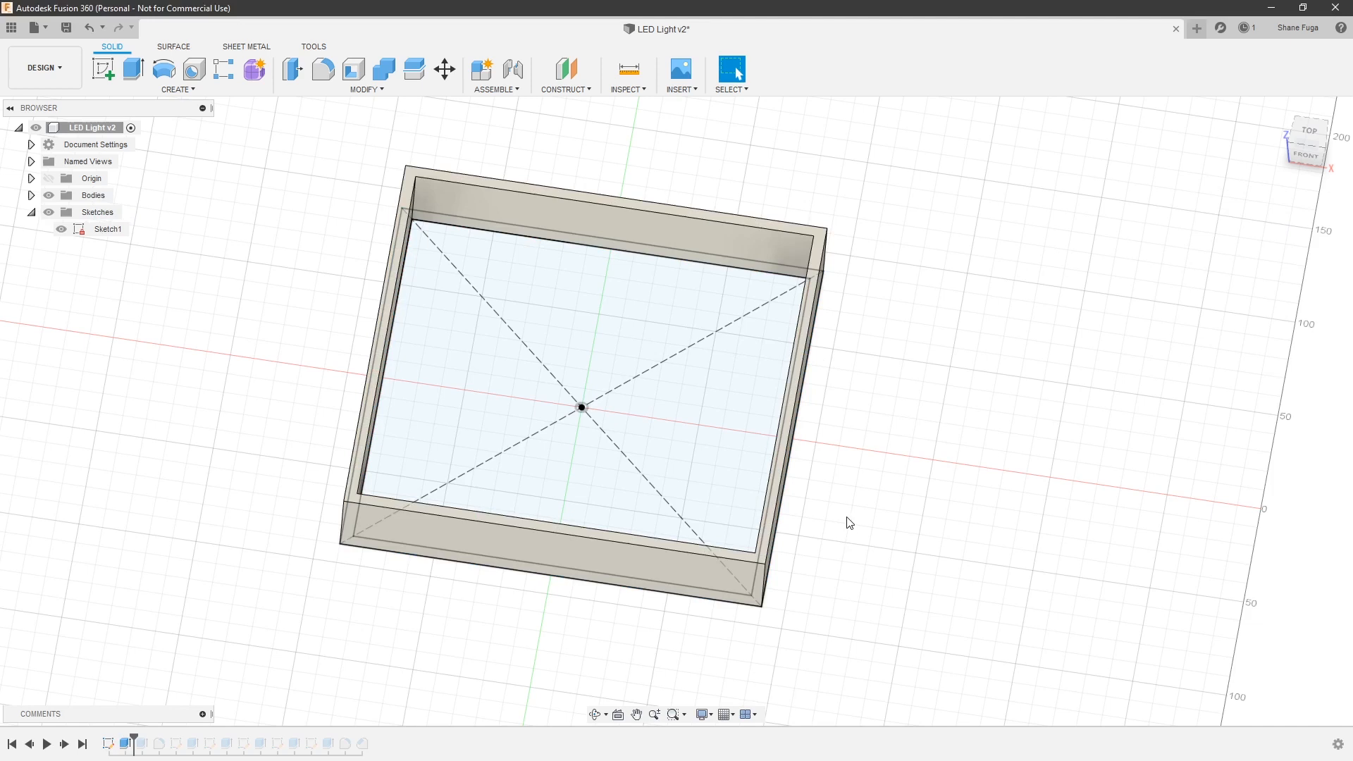
pyautogui.moveTo(846, 492)
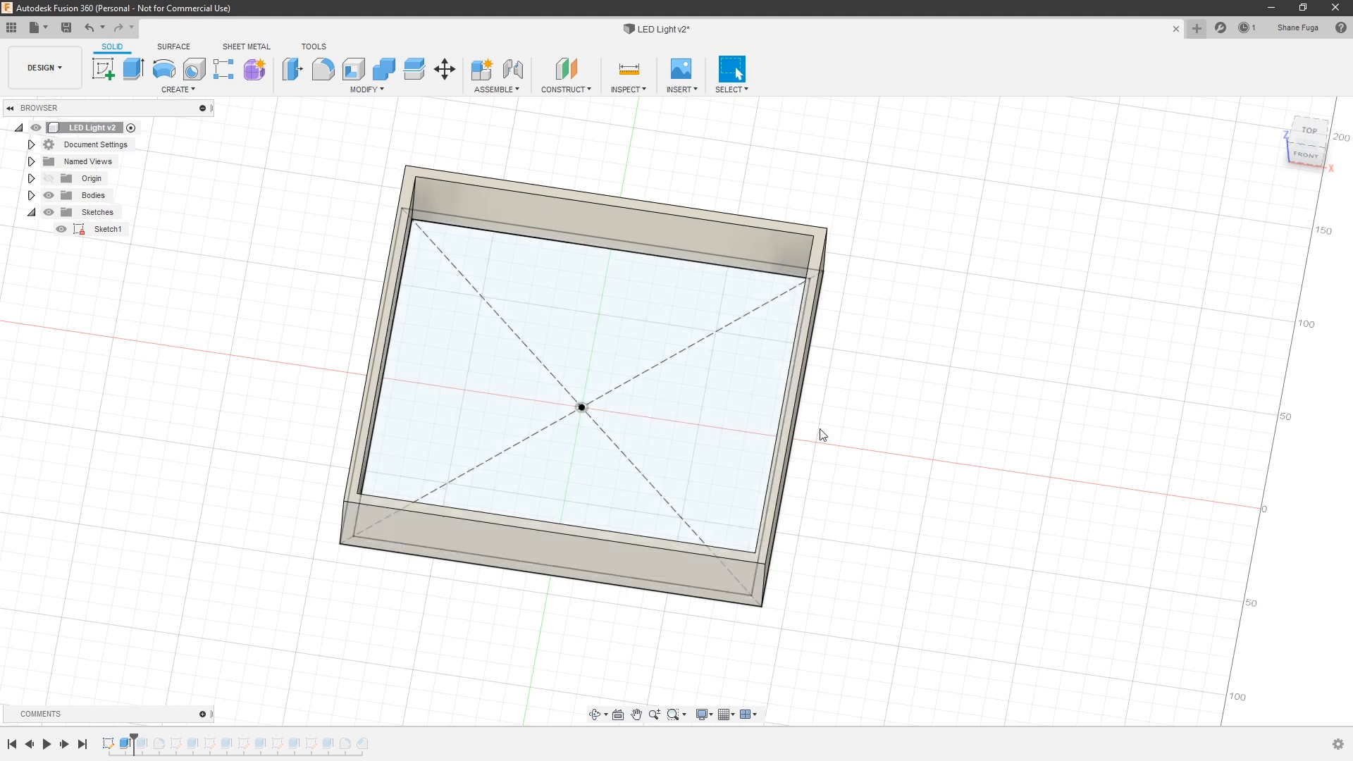
pyautogui.moveTo(838, 399)
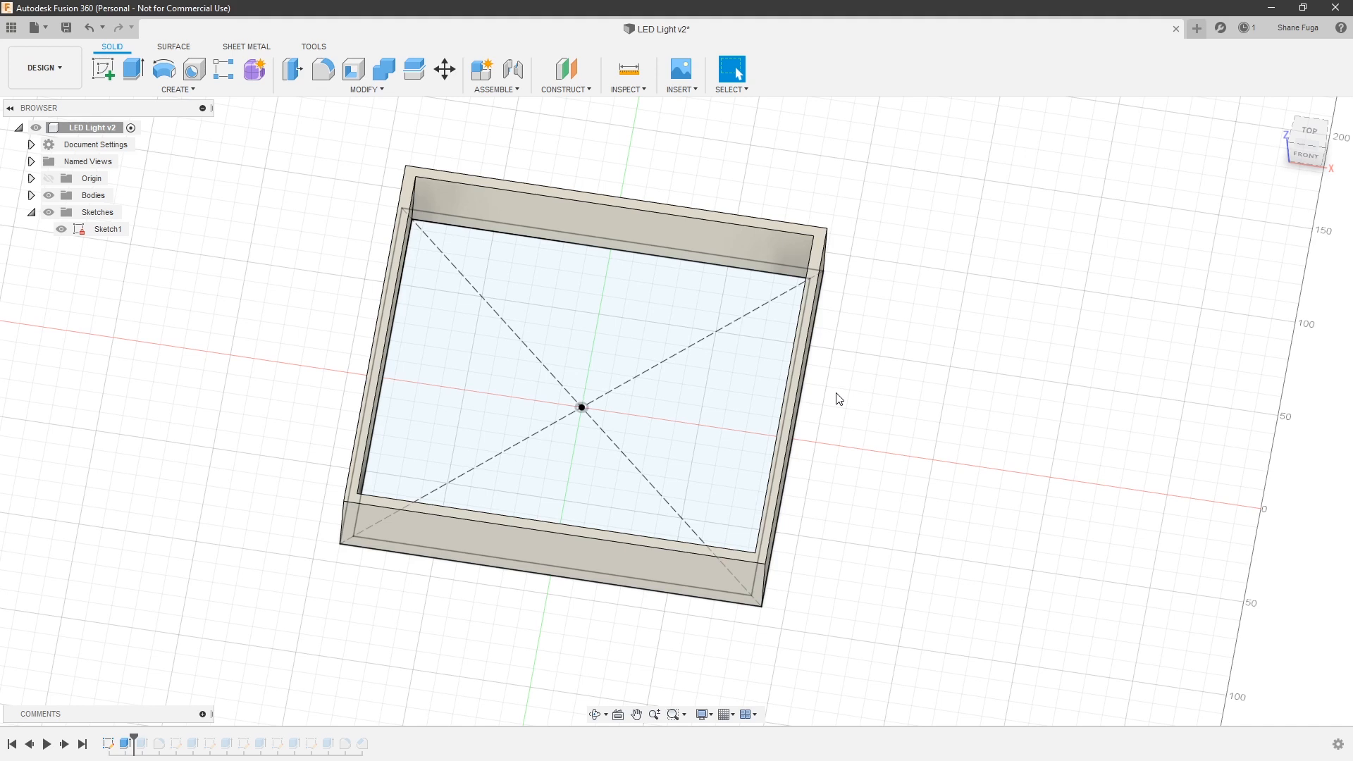
pyautogui.moveTo(833, 392)
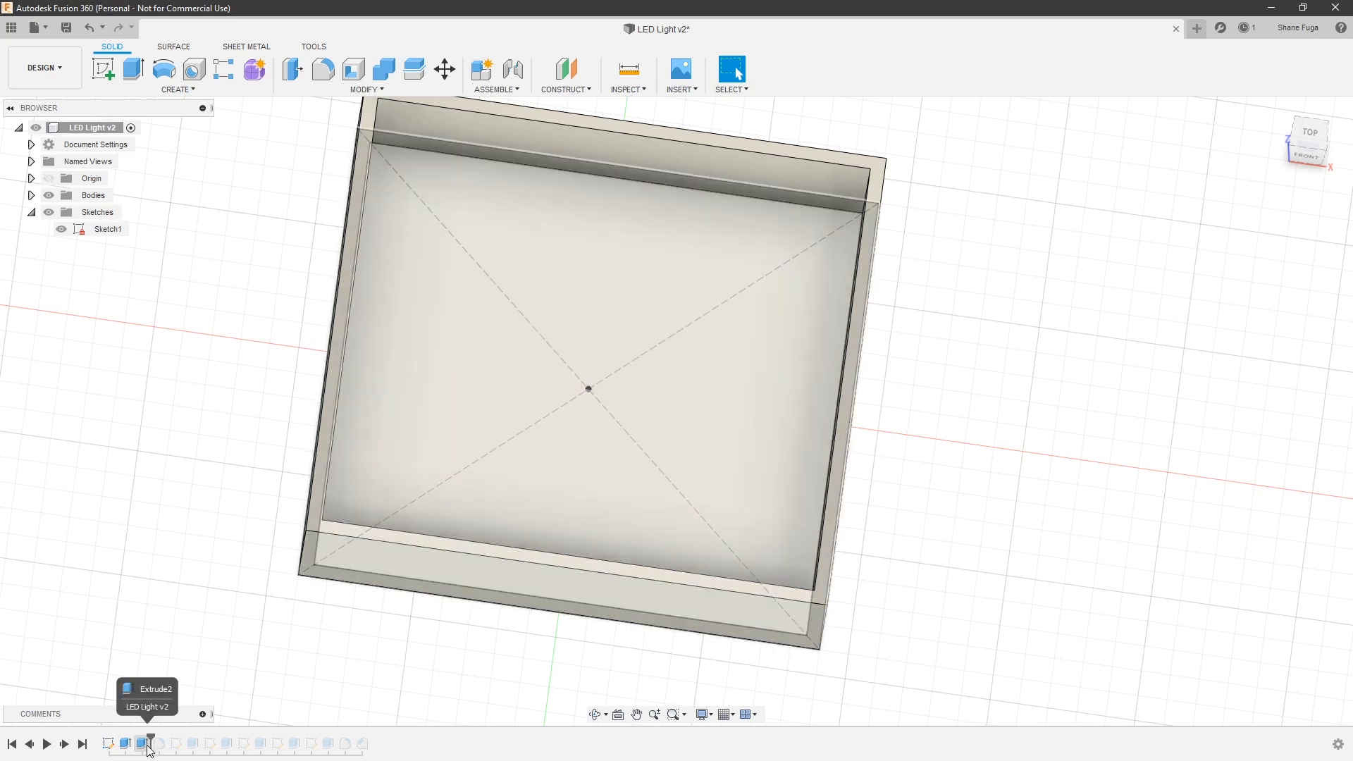
# - Open Extrude2's settings to inspect its 0.2 mm one-sided join
pyautogui.doubleClick(124, 743)
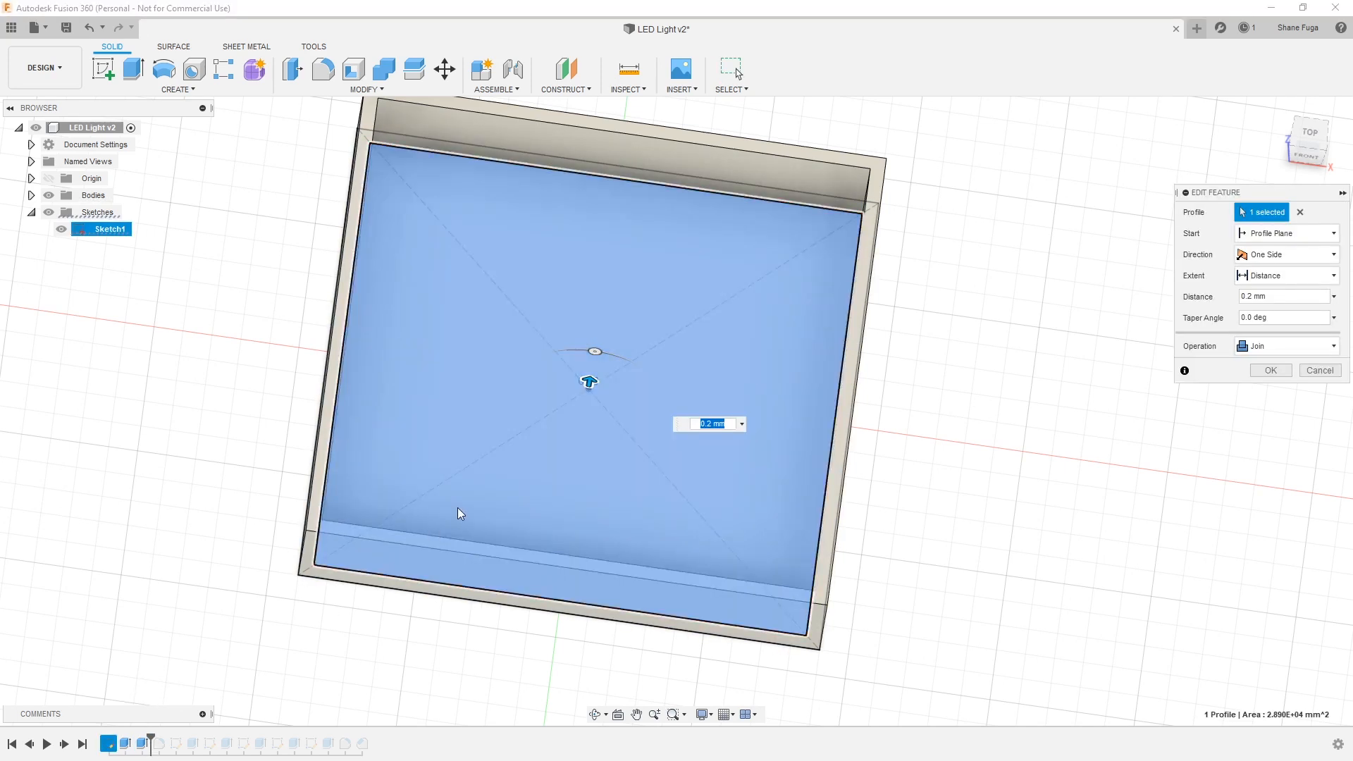
pyautogui.moveTo(634, 457)
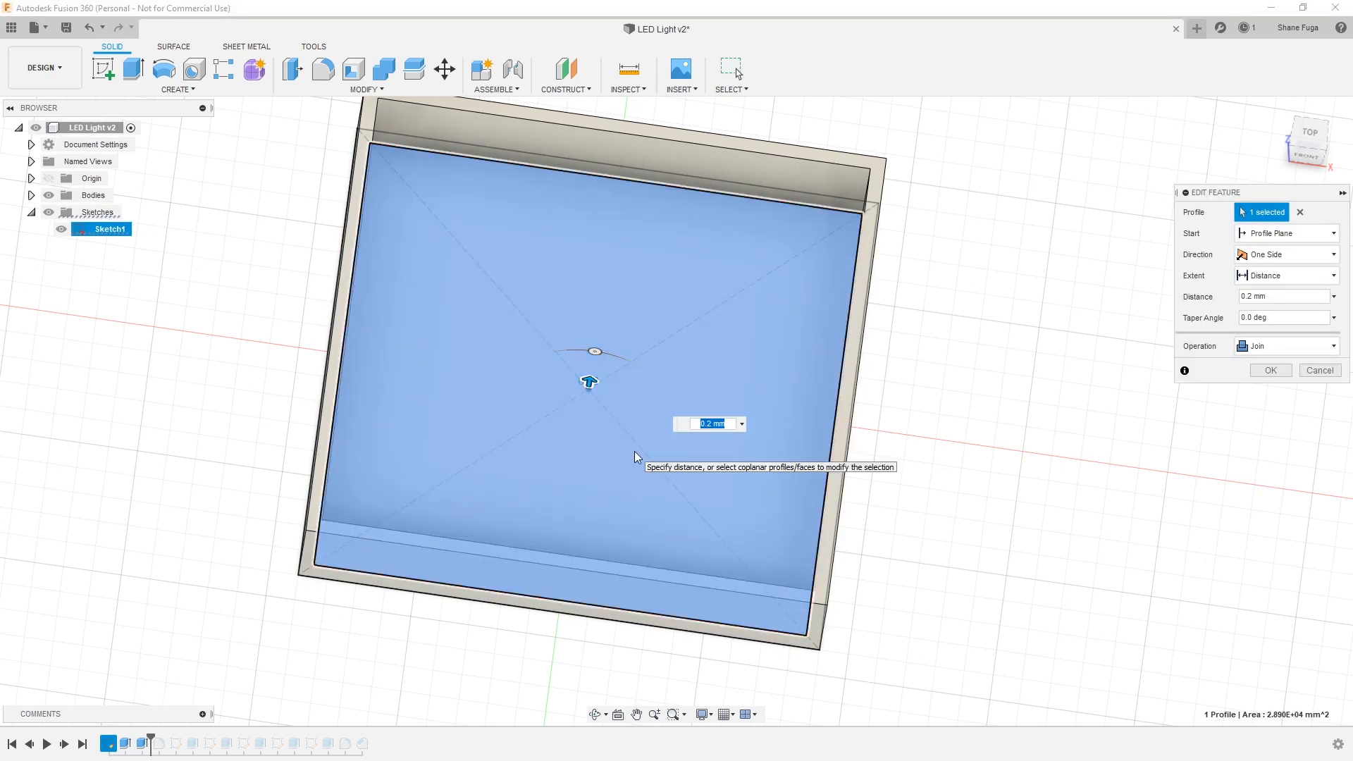
pyautogui.moveTo(643, 449)
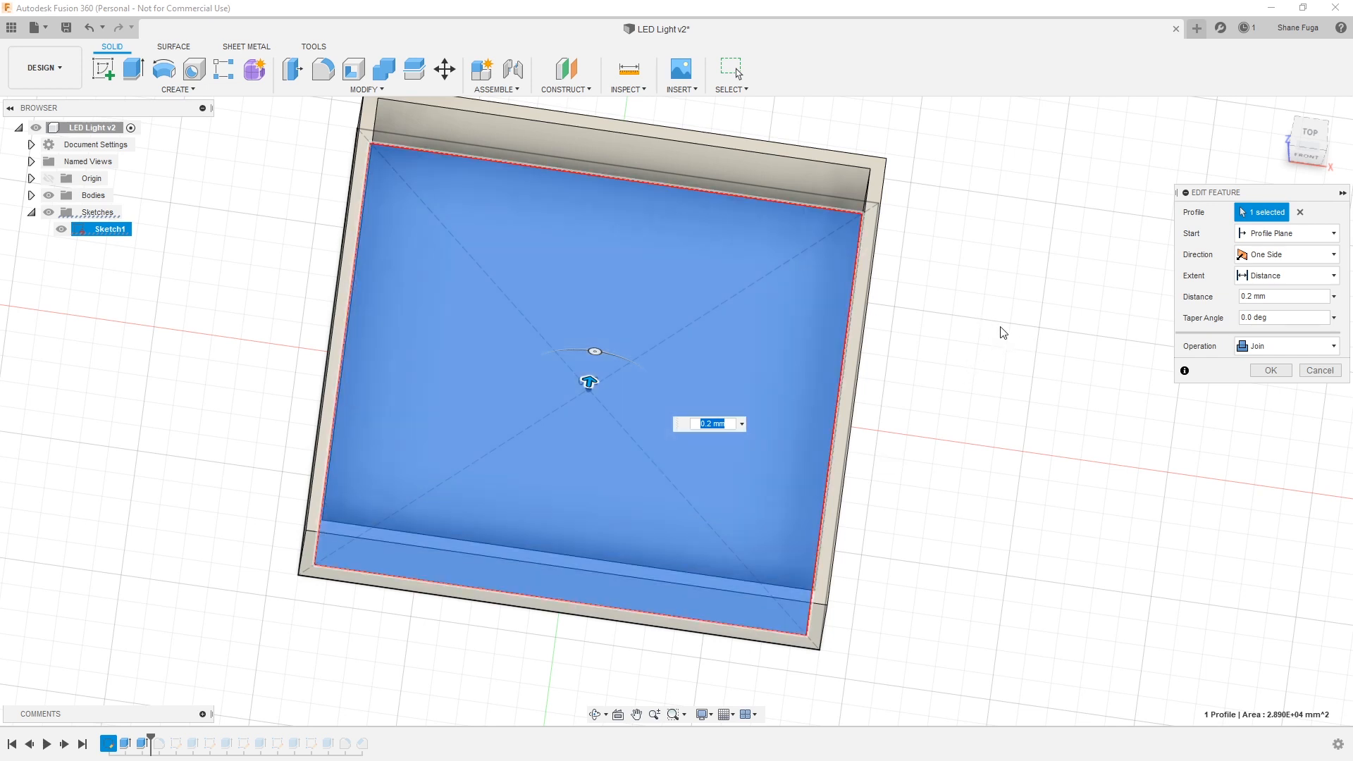
pyautogui.moveTo(992, 327)
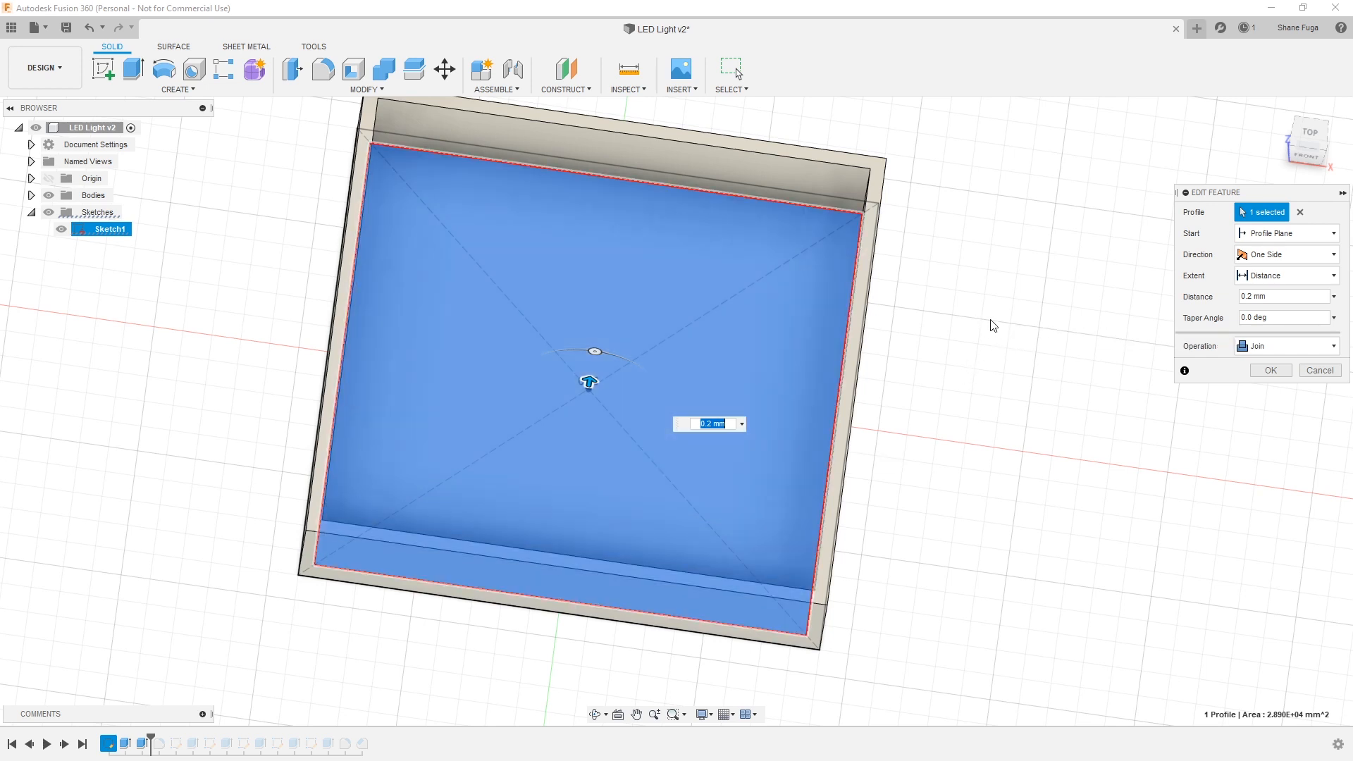
pyautogui.moveTo(946, 345)
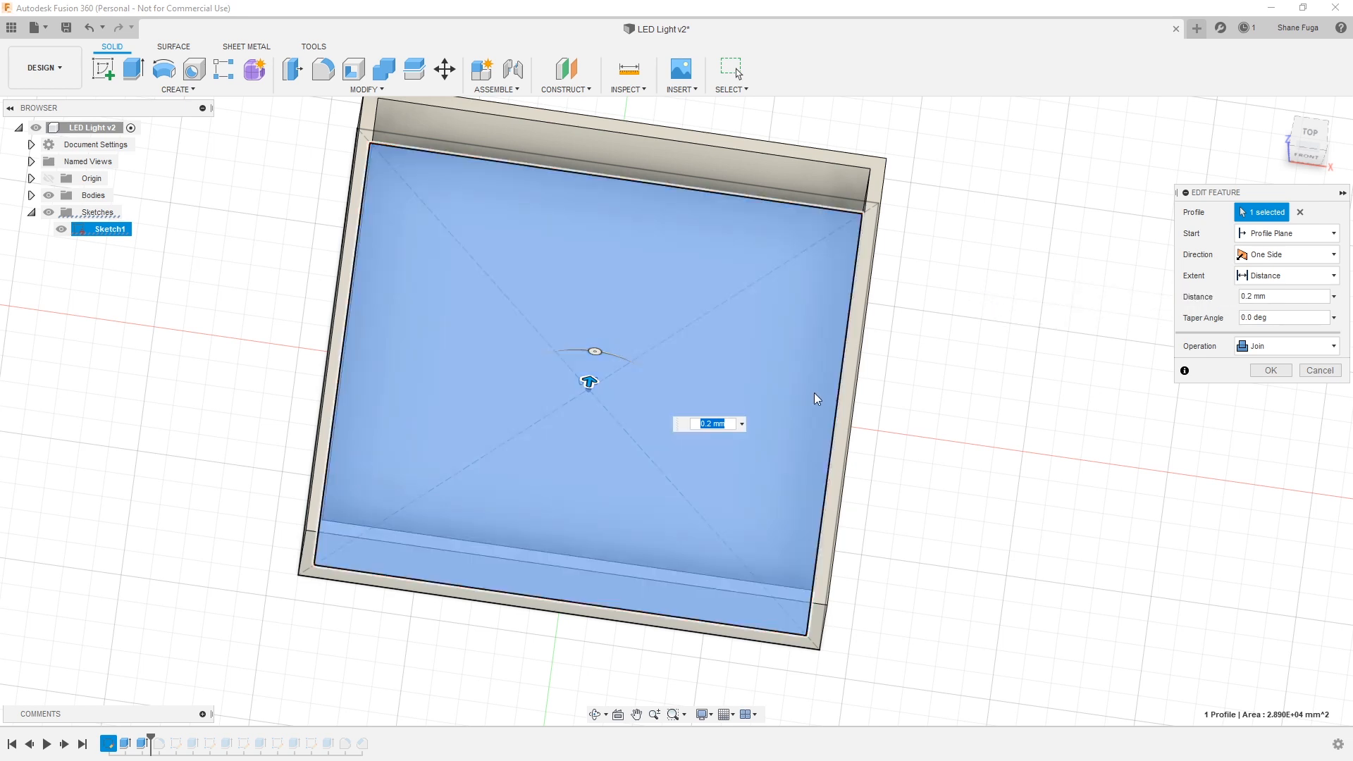
# - Dismiss the Extrude2 Edit Feature dialog without changes
pyautogui.click(1269, 370)
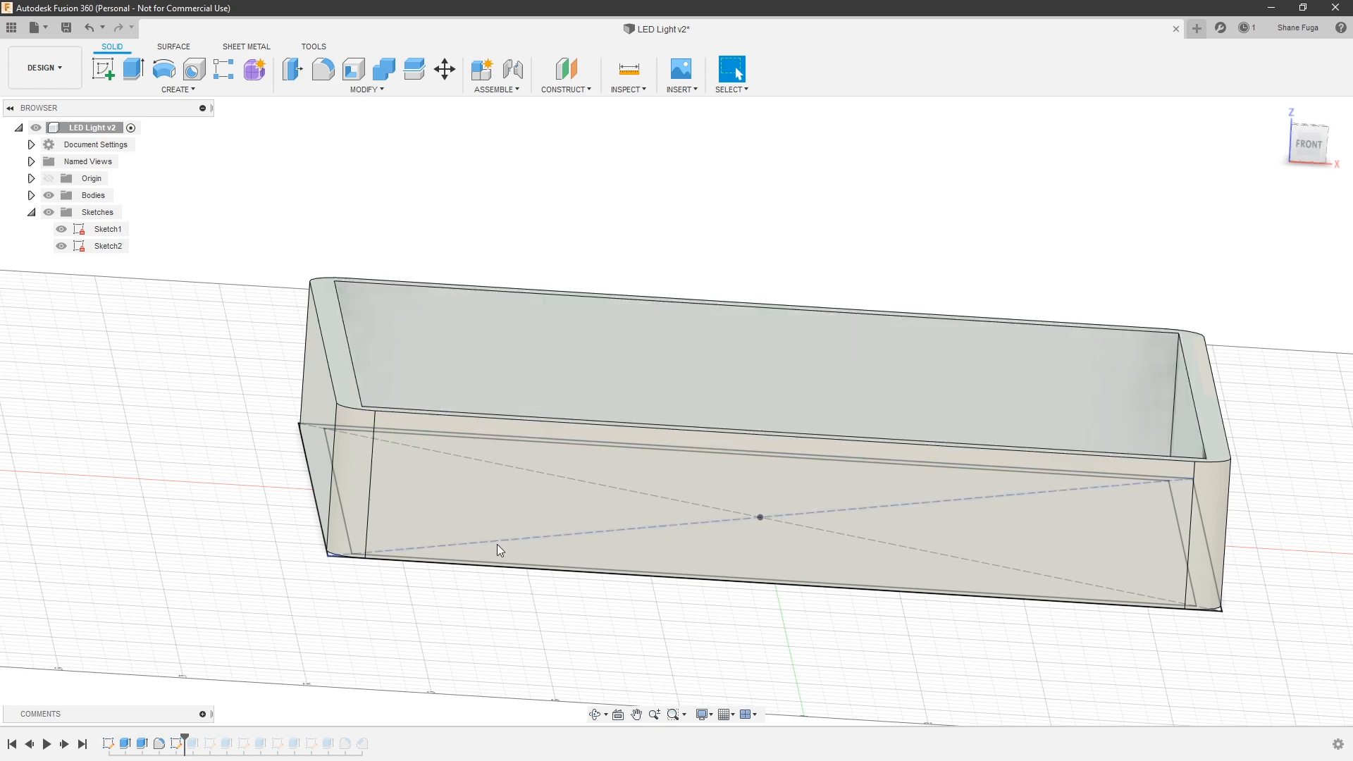
pyautogui.moveTo(373, 408)
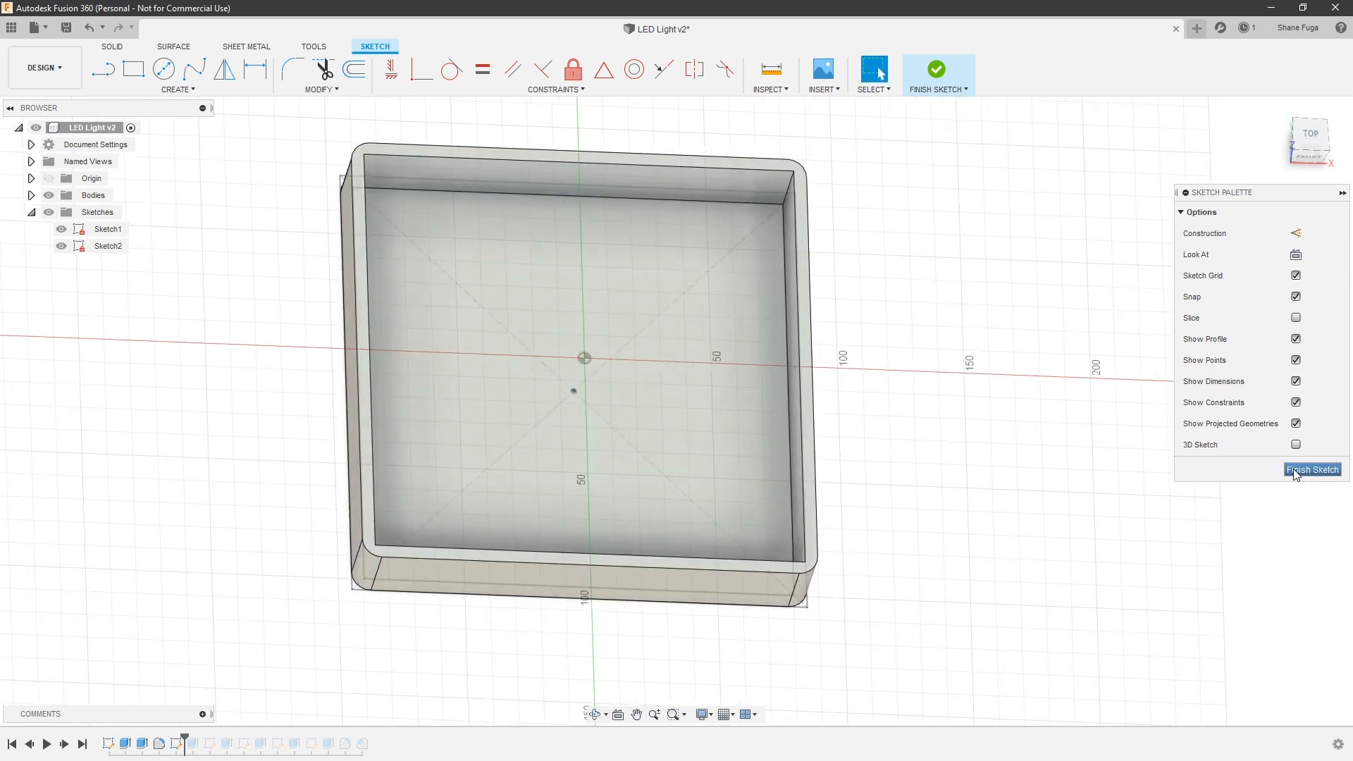
# - Finish Sketch2 and return to the model with the separate panel Body2
pyautogui.click(1311, 470)
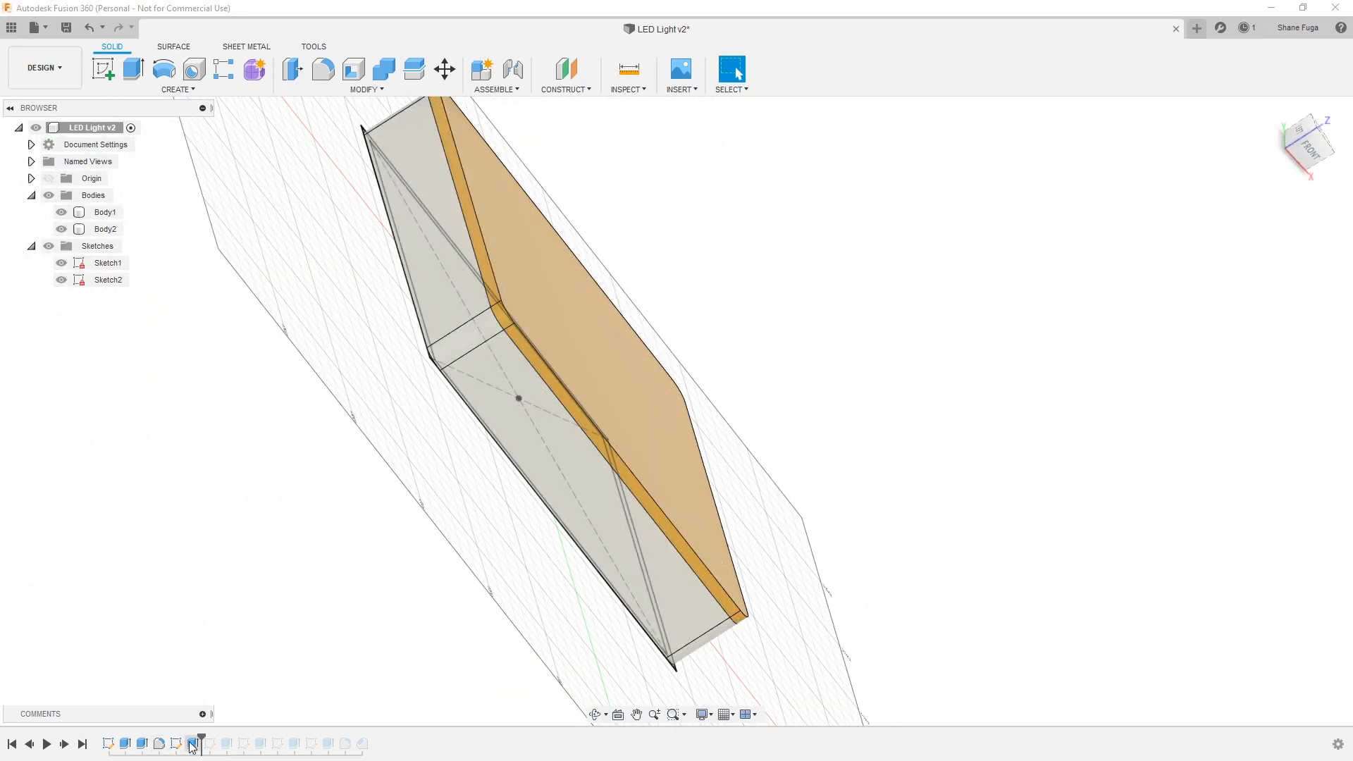
pyautogui.click(175, 743)
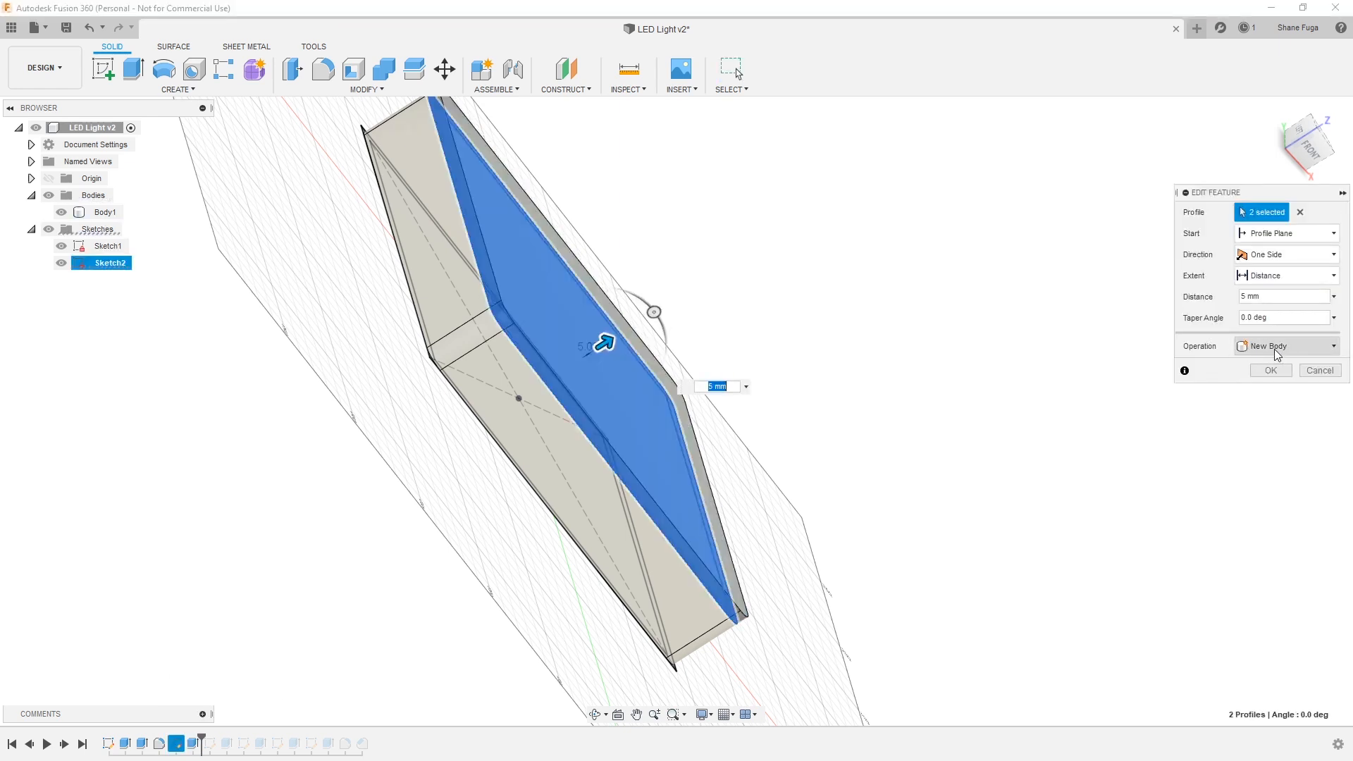
pyautogui.click(1285, 346)
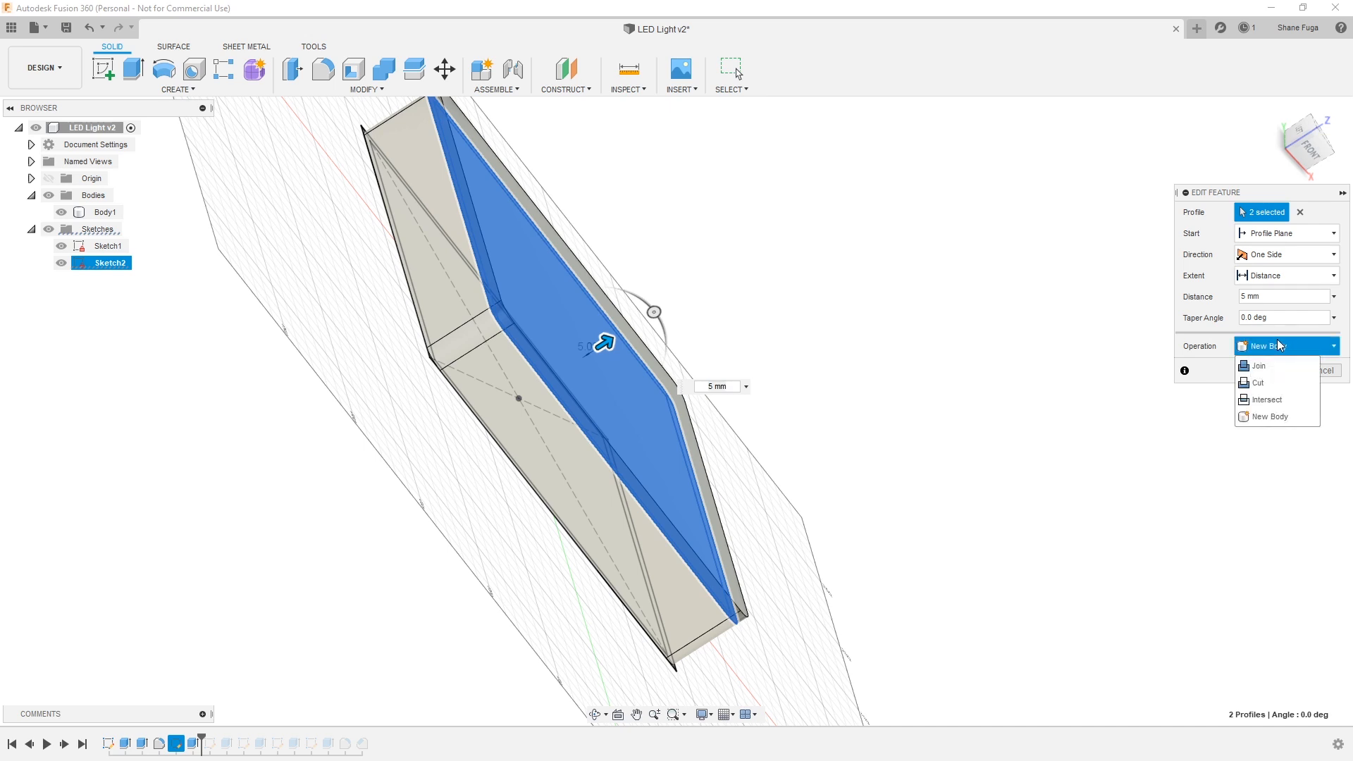
pyautogui.click(1256, 365)
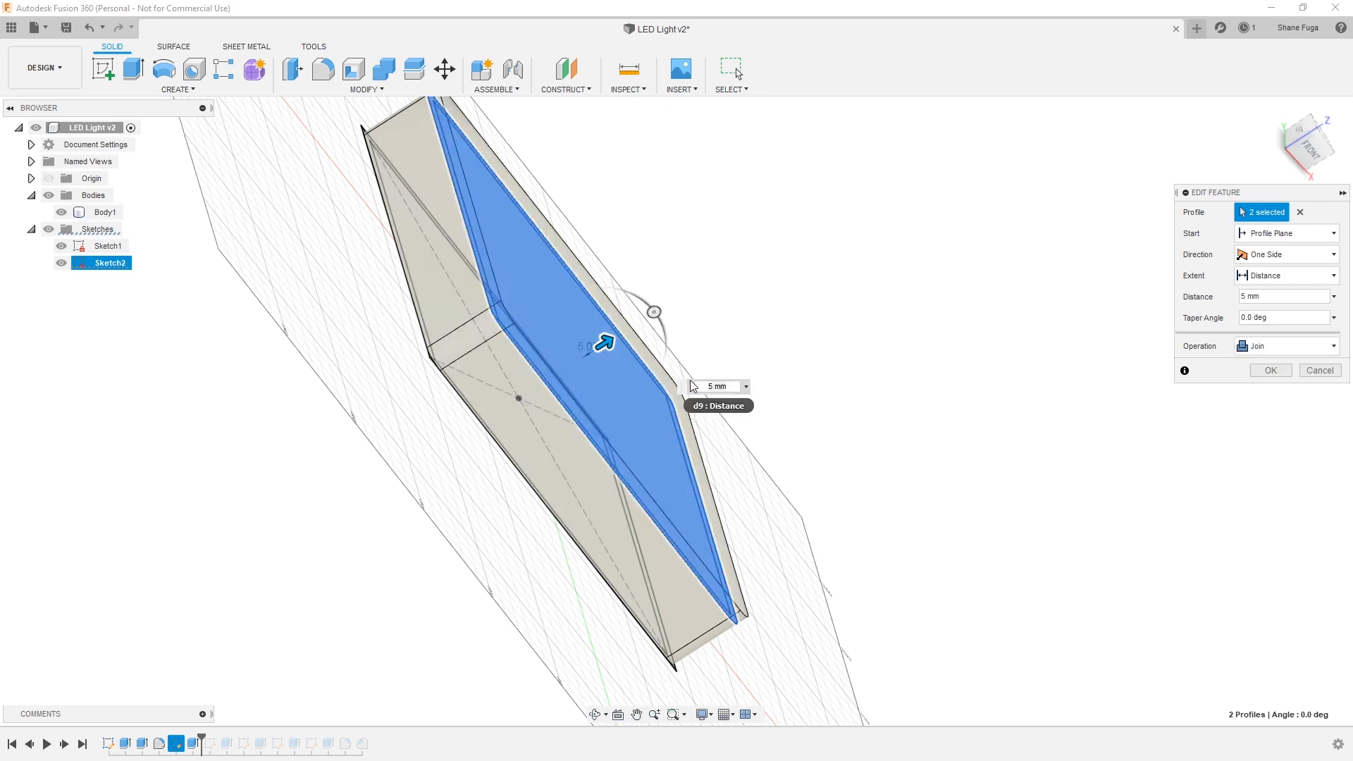
pyautogui.moveTo(716, 395)
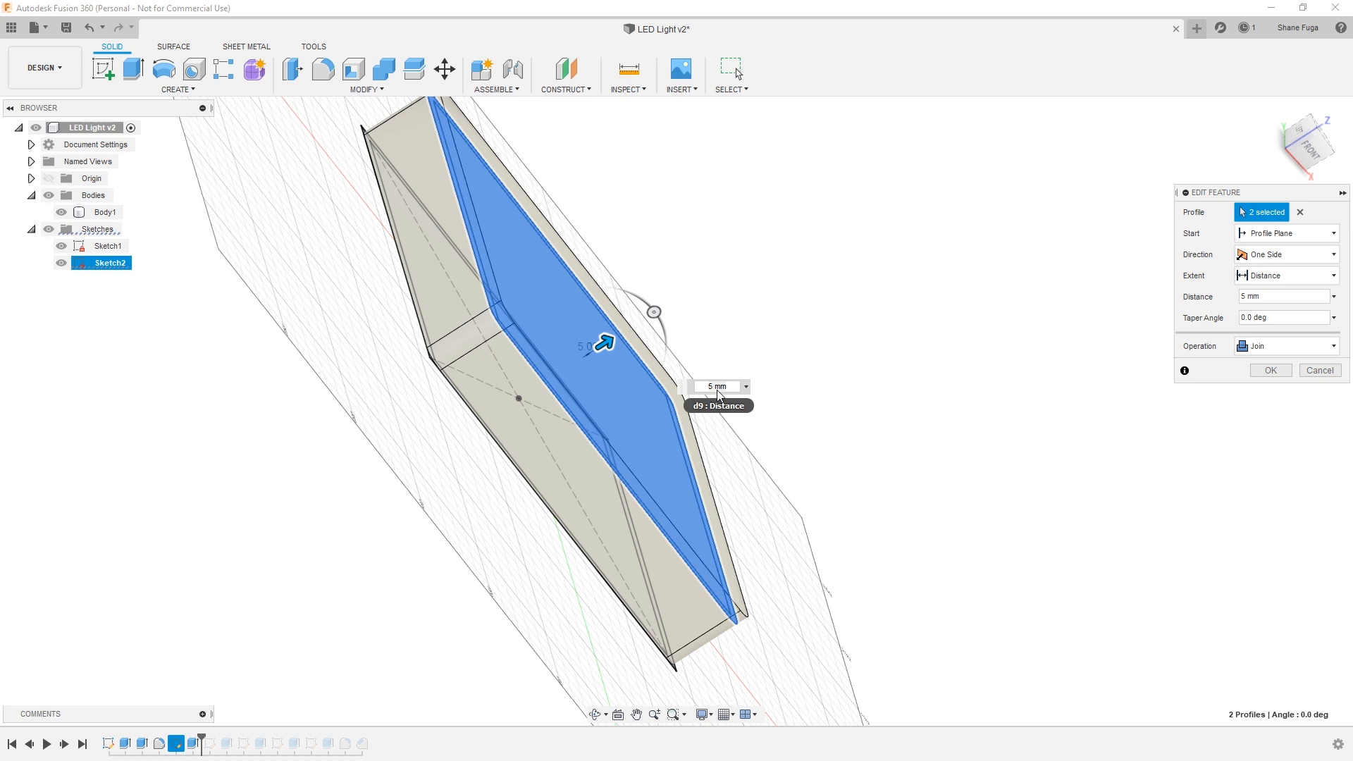
pyautogui.moveTo(726, 397)
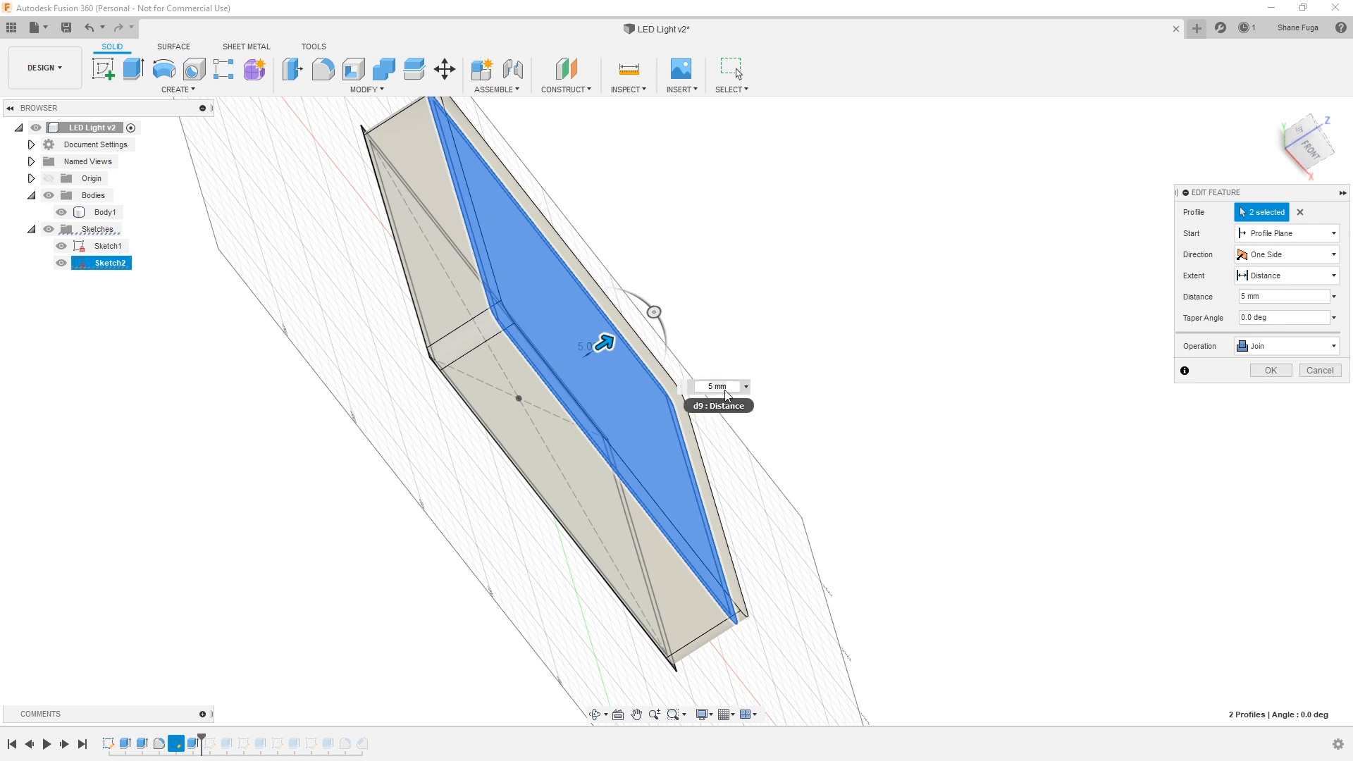
pyautogui.moveTo(727, 330)
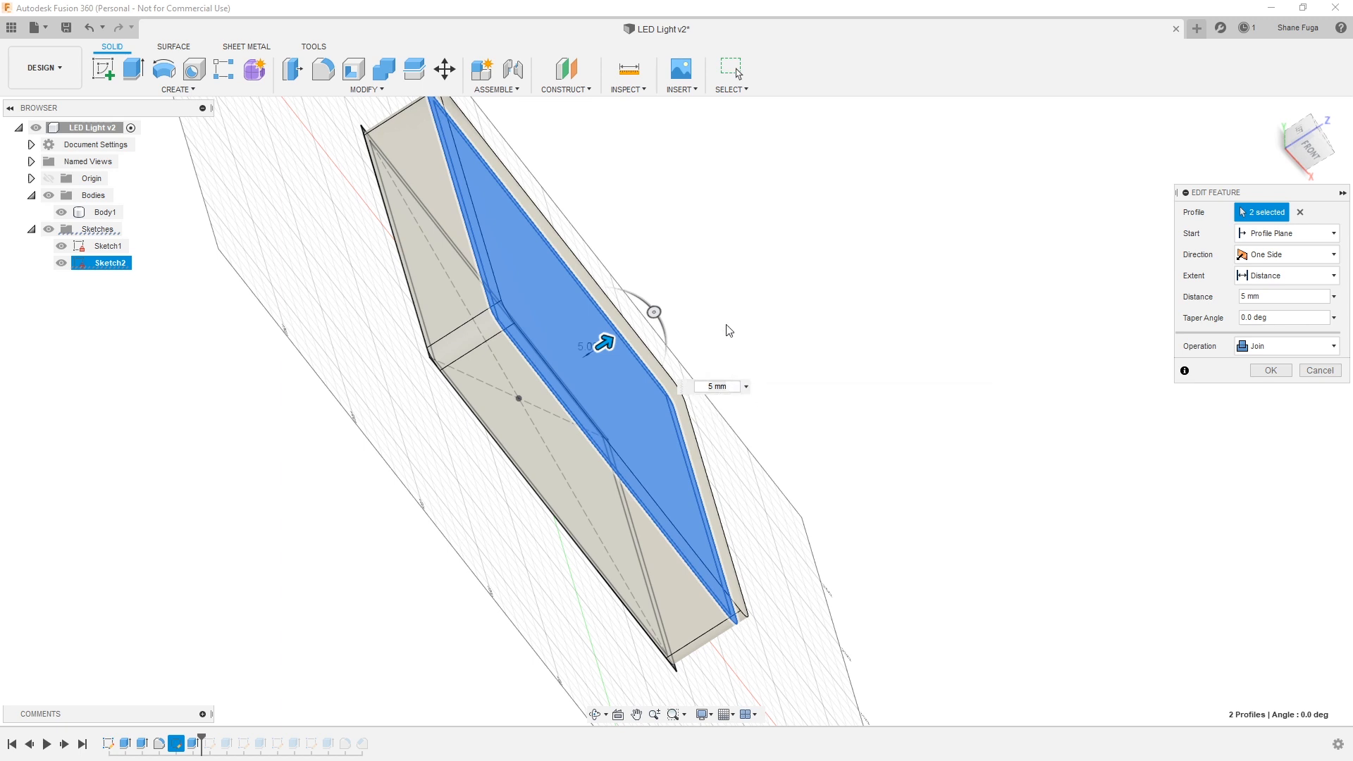
pyautogui.moveTo(775, 322)
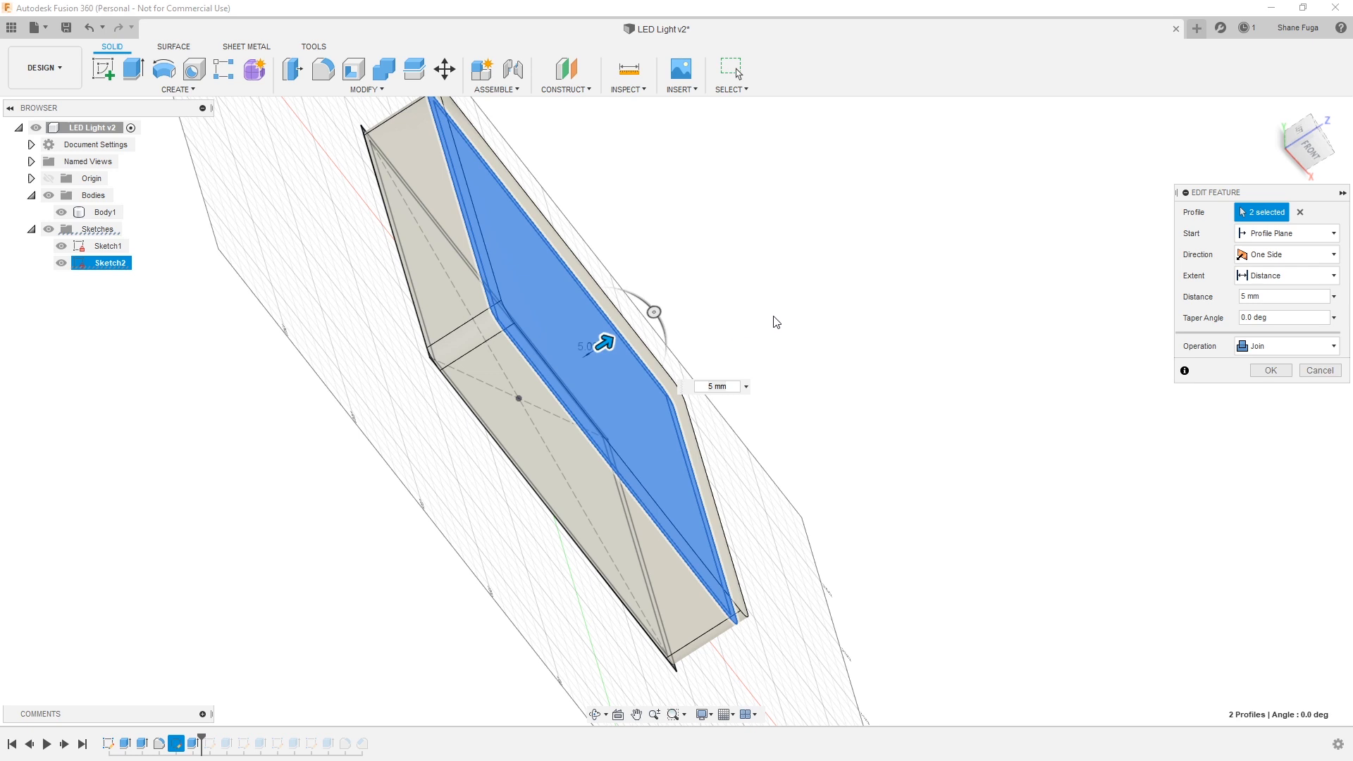
pyautogui.moveTo(482, 361)
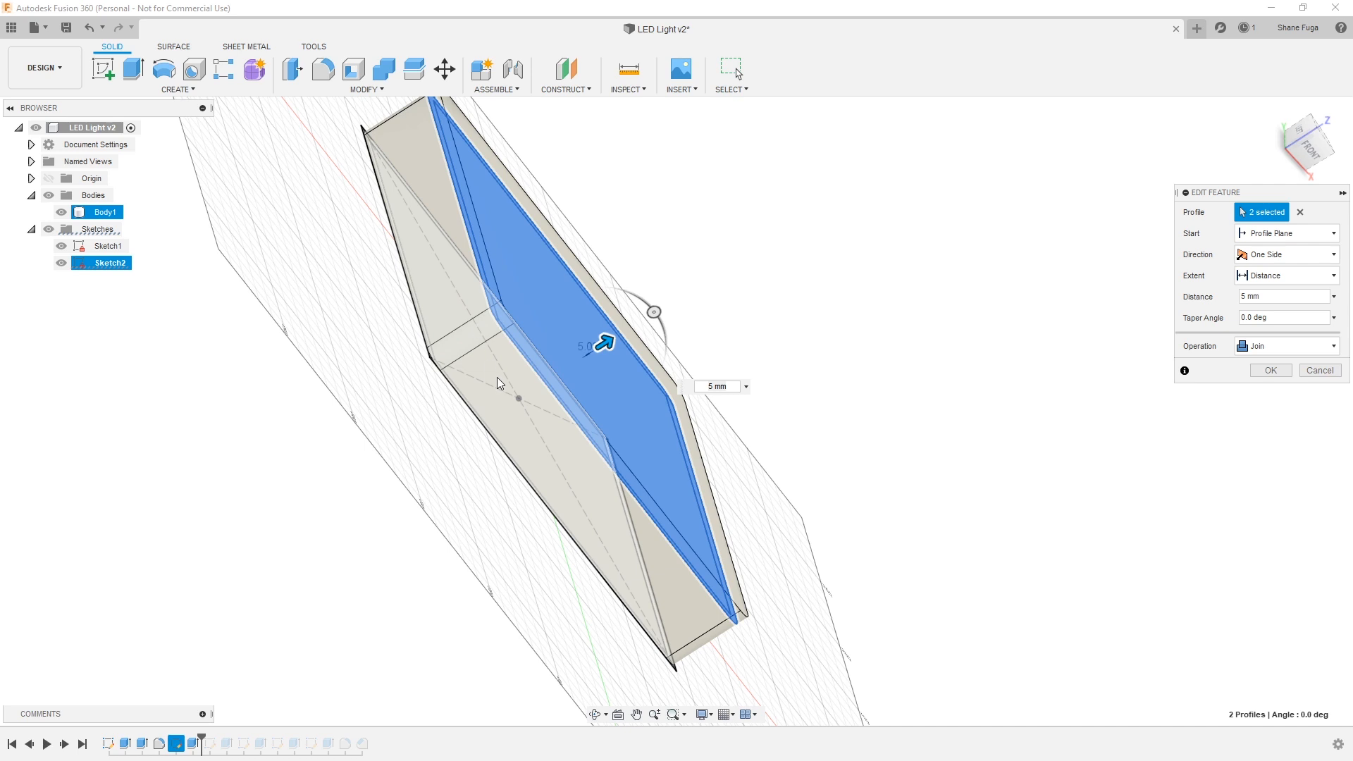
pyautogui.moveTo(480, 345)
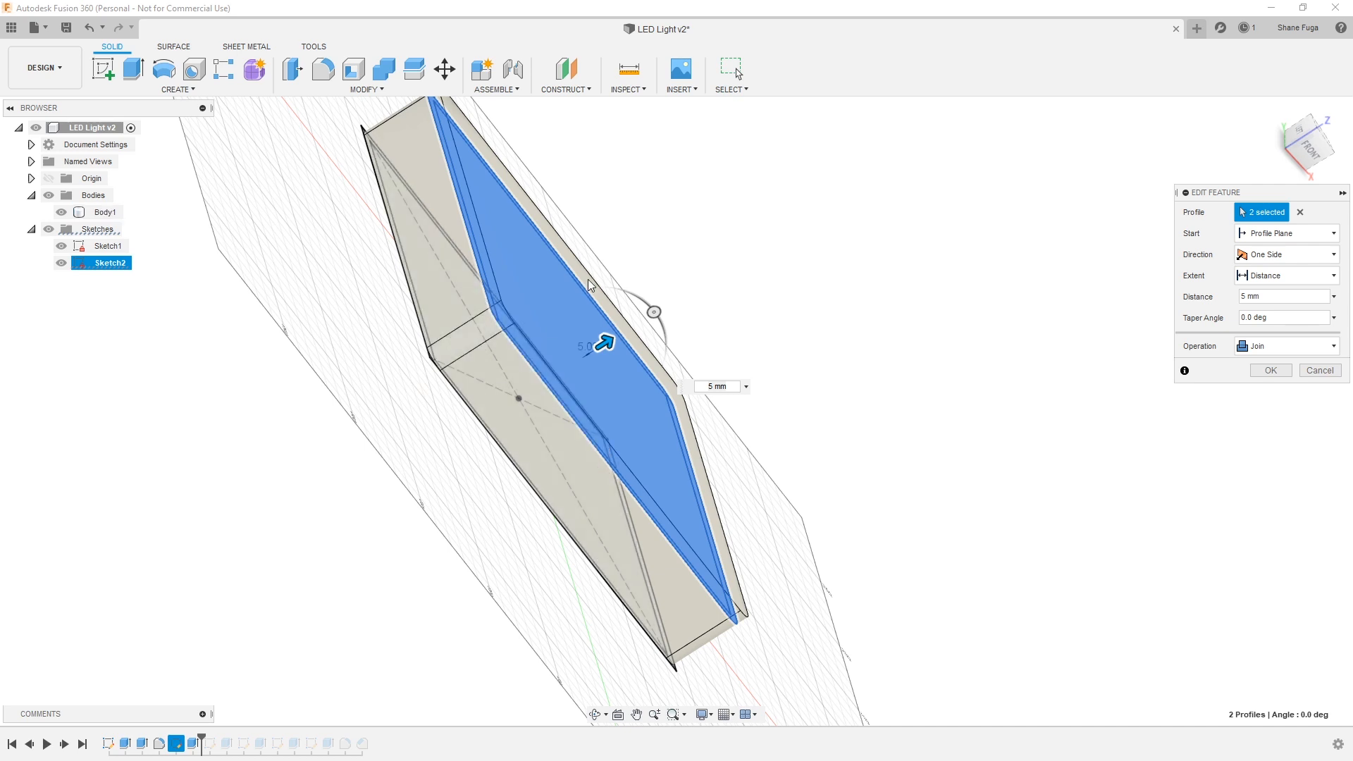
pyautogui.click(1268, 370)
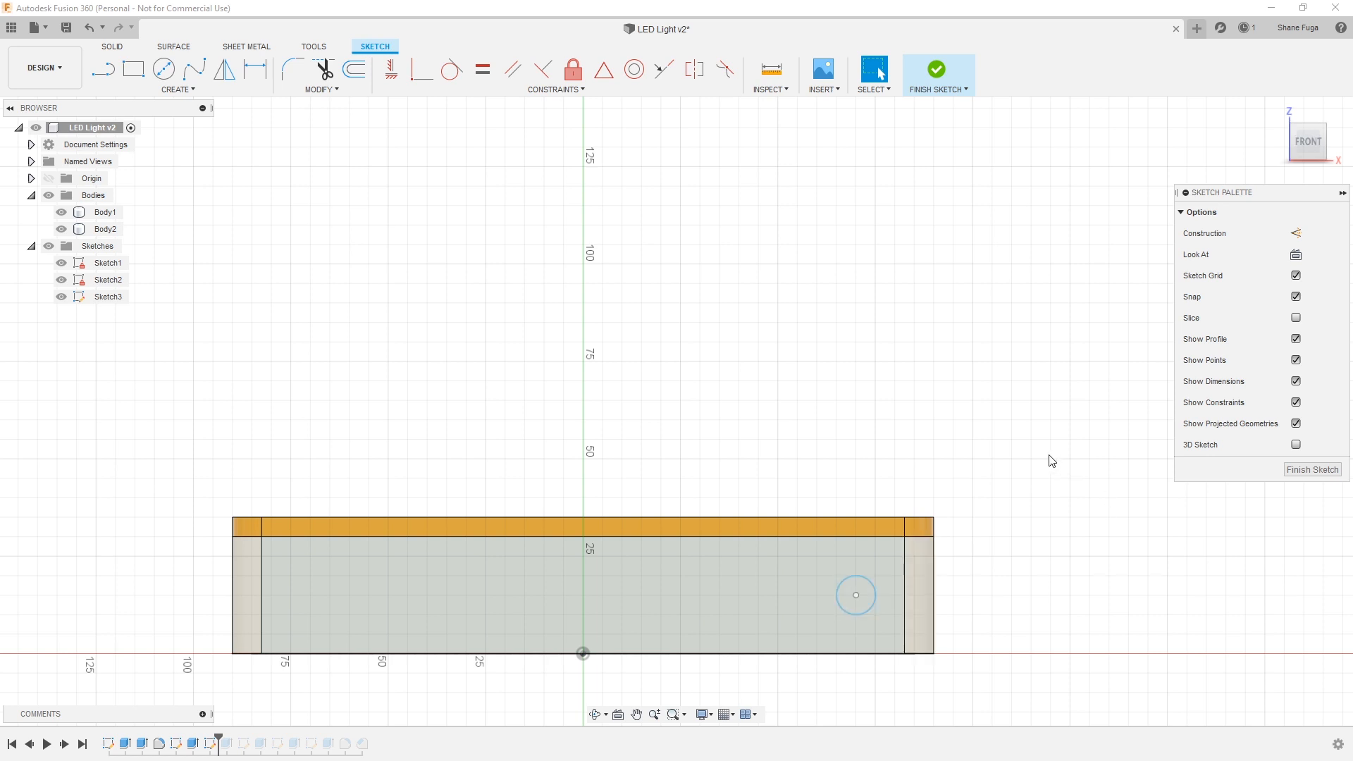
pyautogui.moveTo(932, 454)
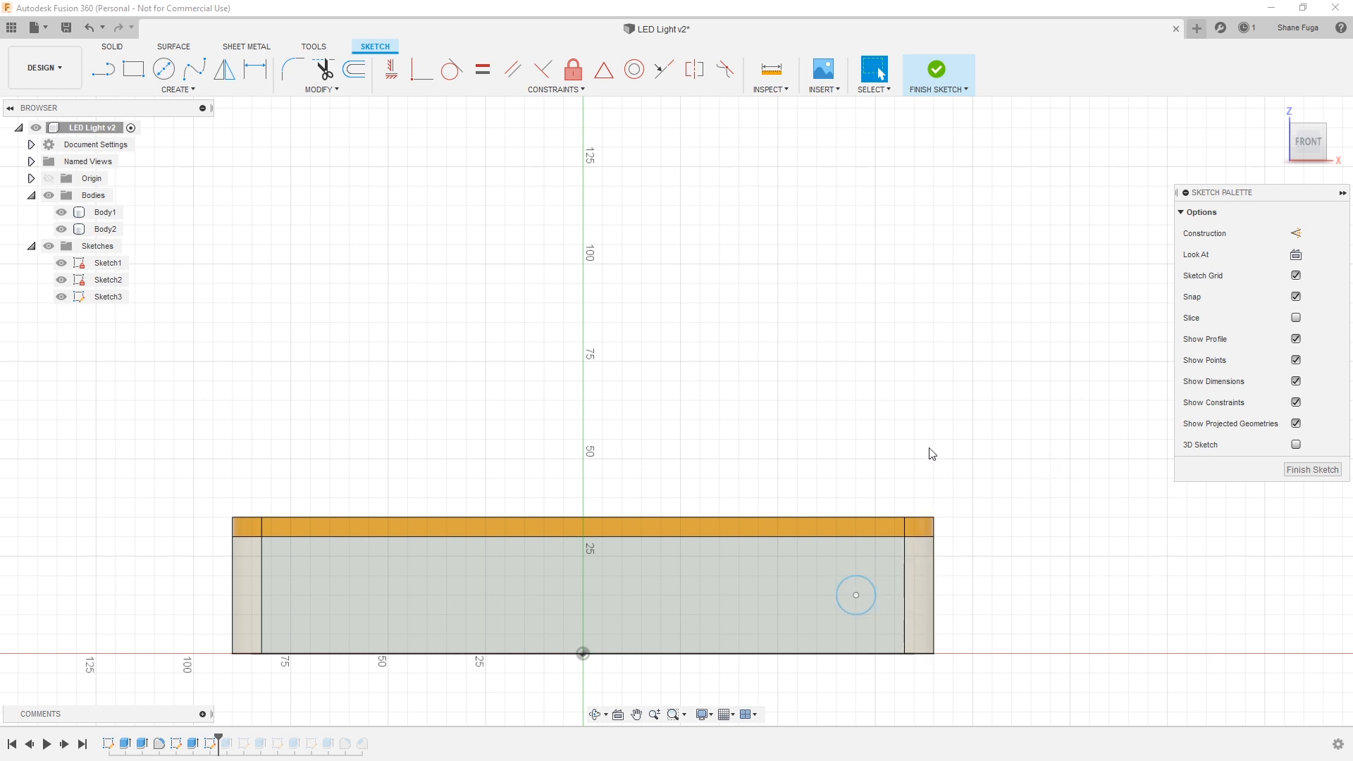
pyautogui.moveTo(932, 434)
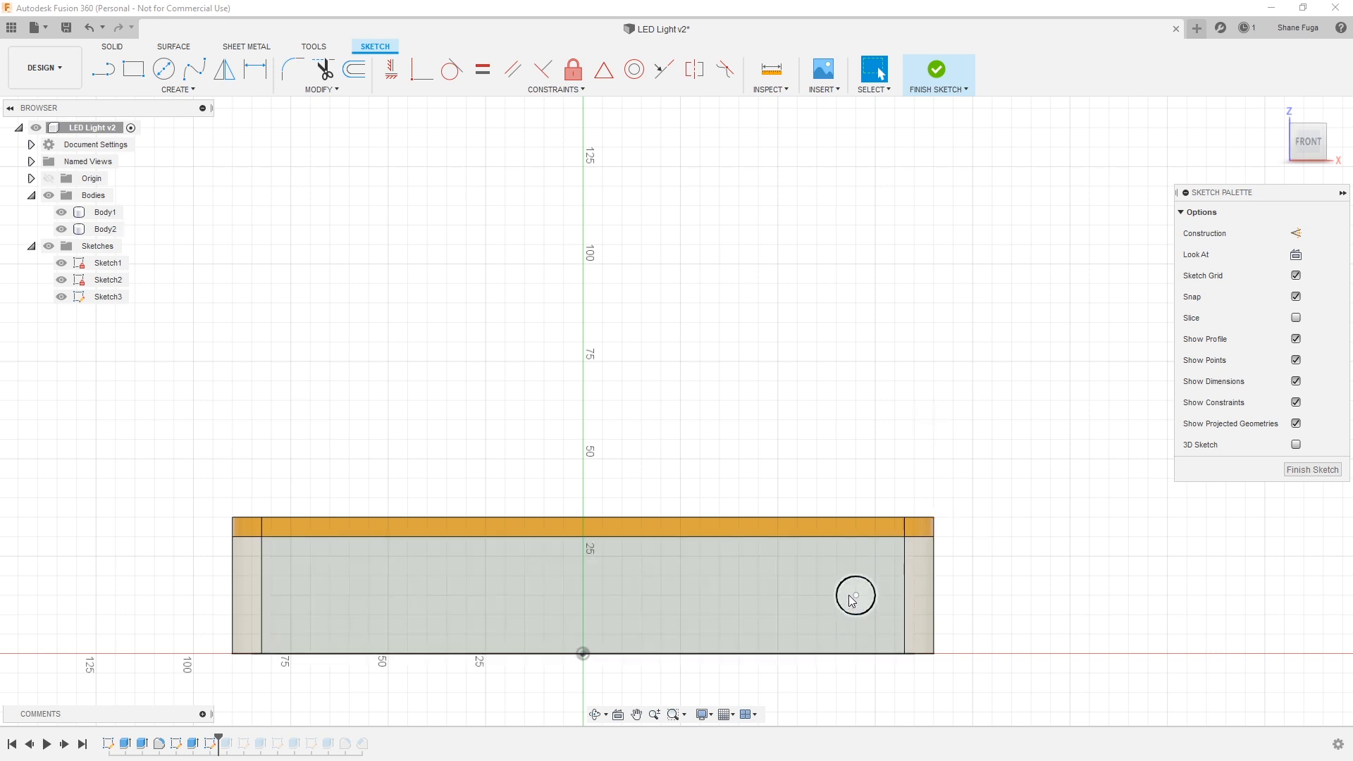
# - Select the power-plug hole circle on the front wall
pyautogui.click(214, 743)
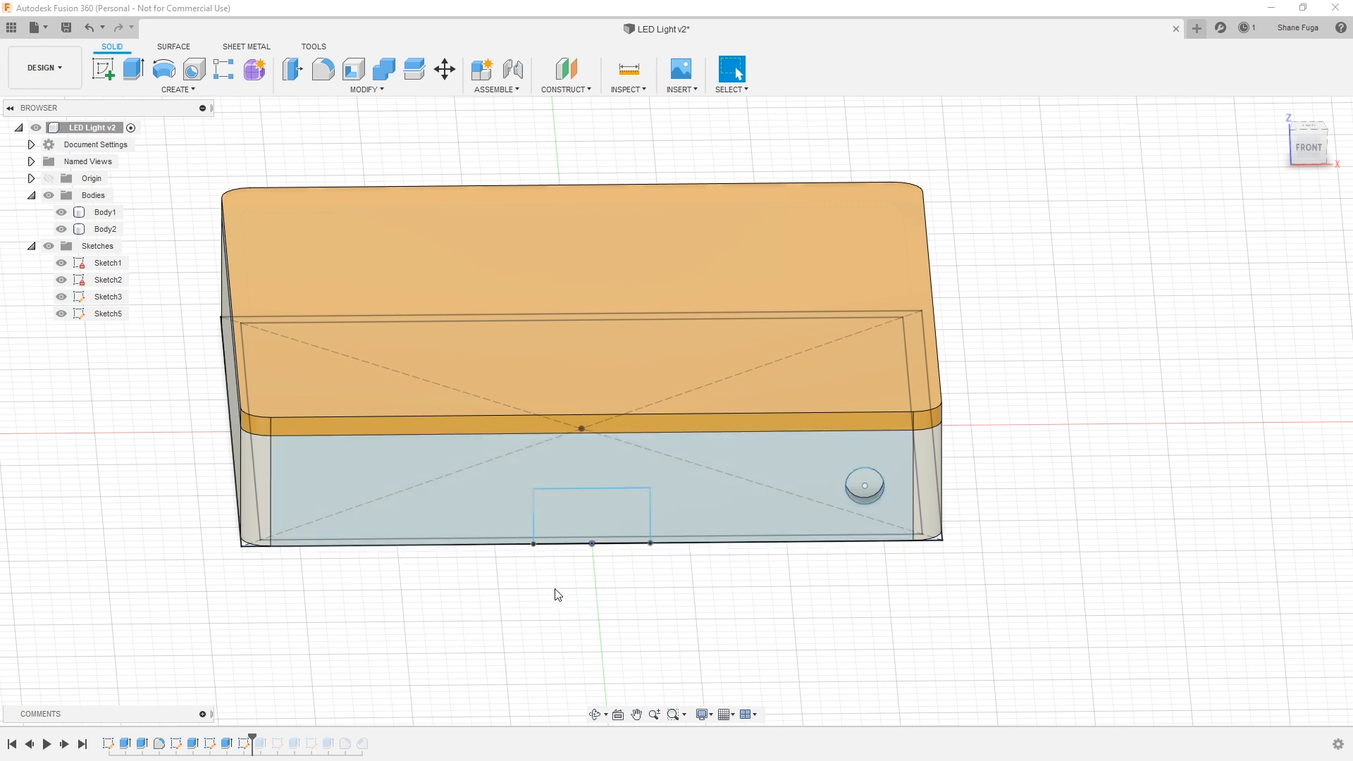
pyautogui.moveTo(561, 587)
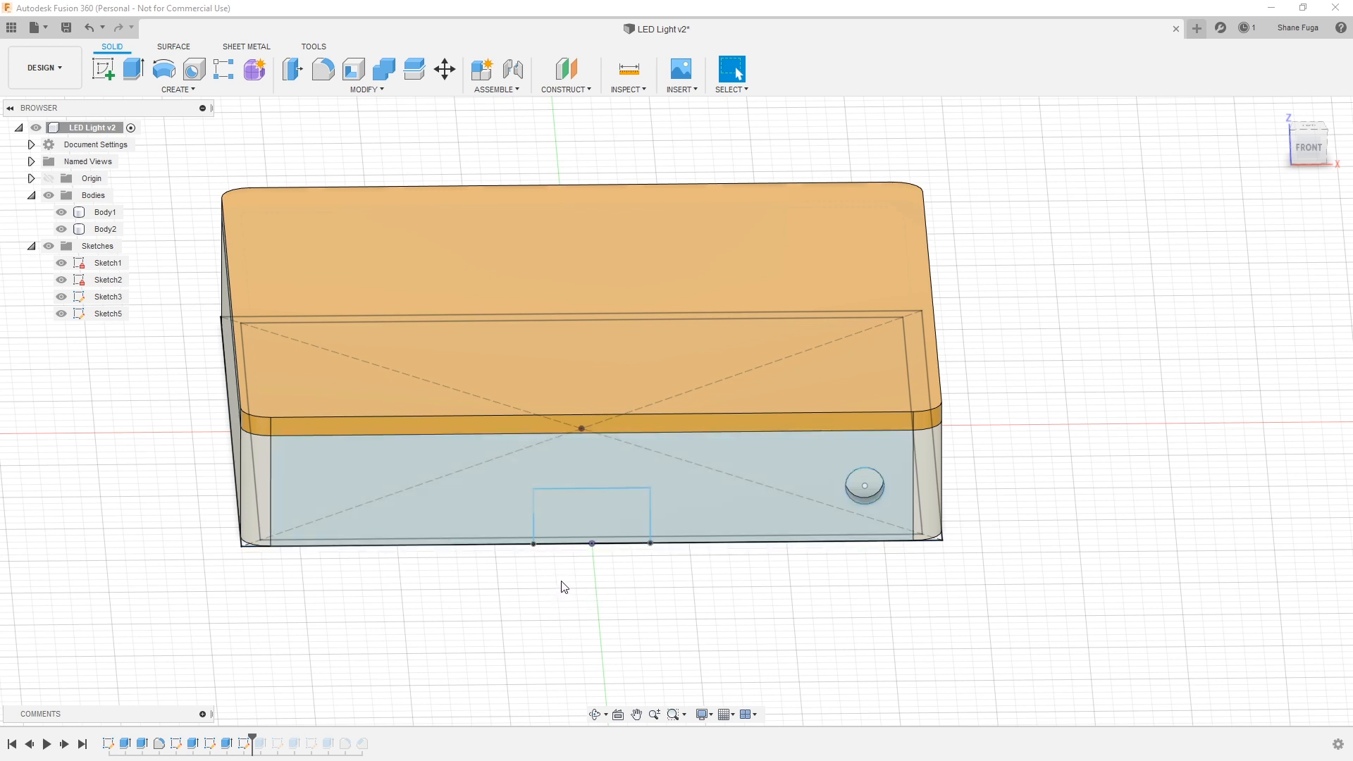
pyautogui.moveTo(643, 566)
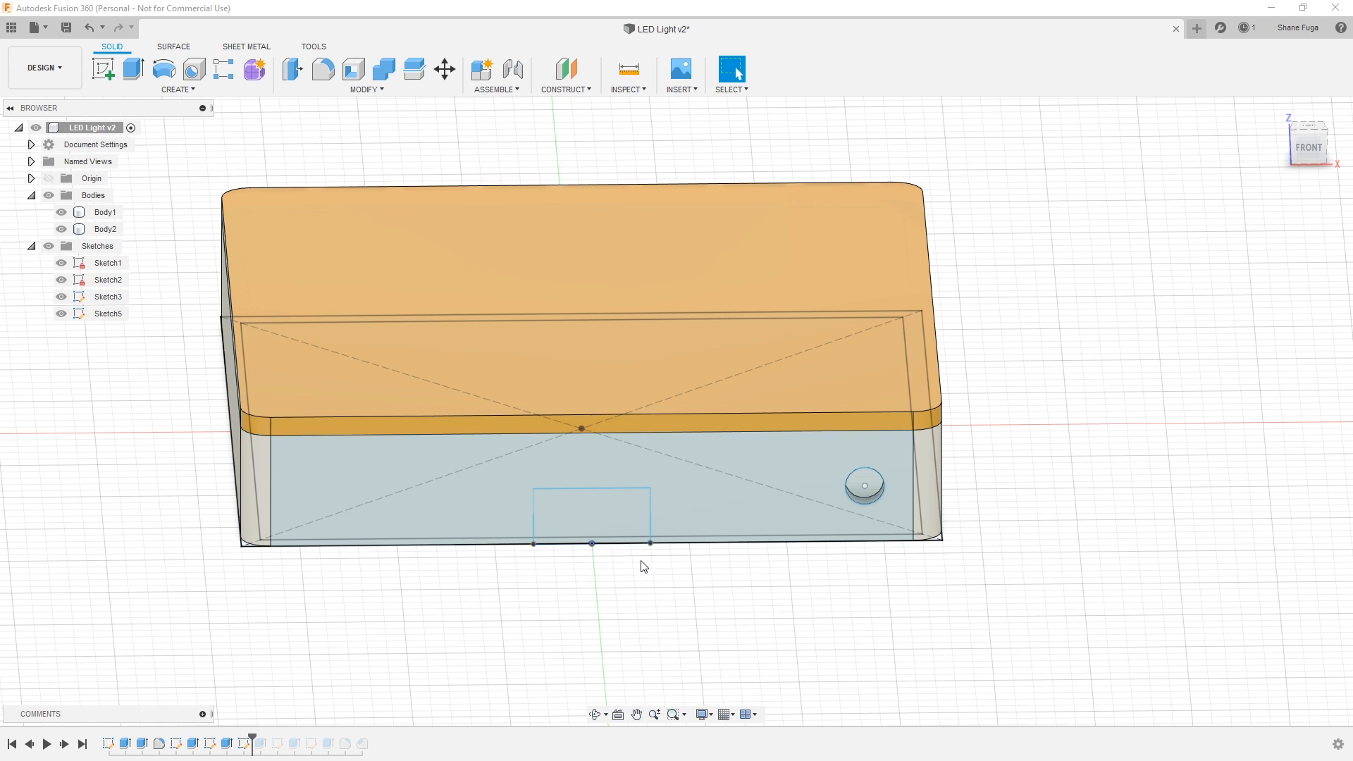
# - Select the bottom-centre rectangle profile to extrude the mounting block
pyautogui.click(61, 296)
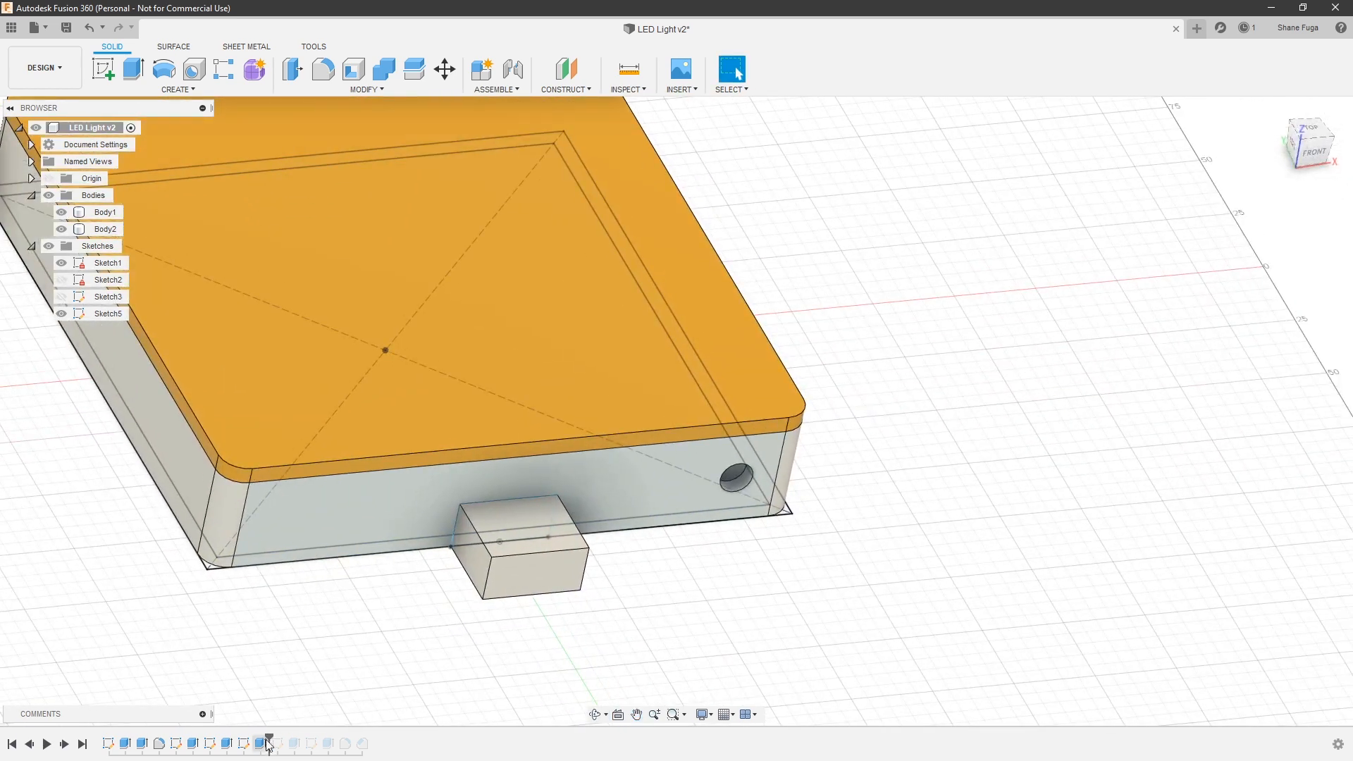
# - Cut notches into both block sides, then orbit to inspect the I-shaped tab
pyautogui.click(526, 552)
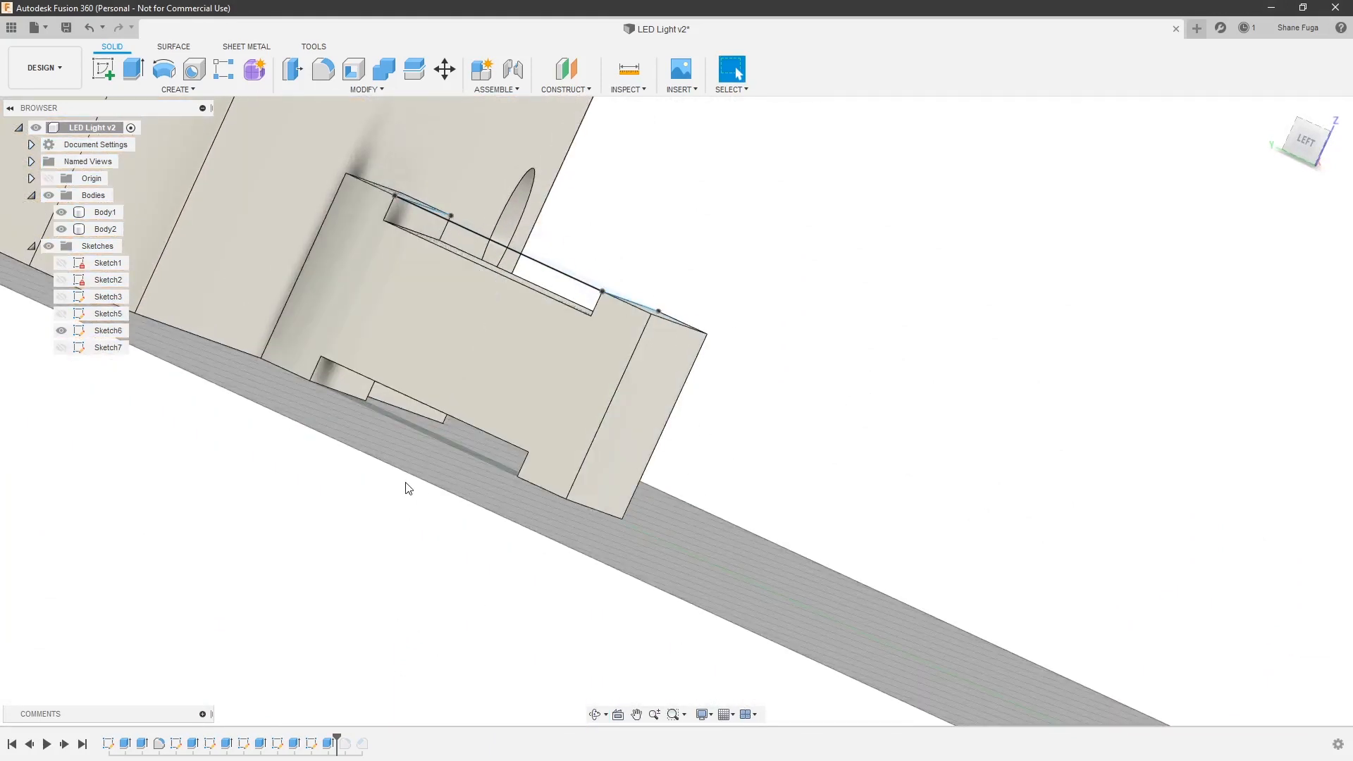
pyautogui.moveTo(492, 536)
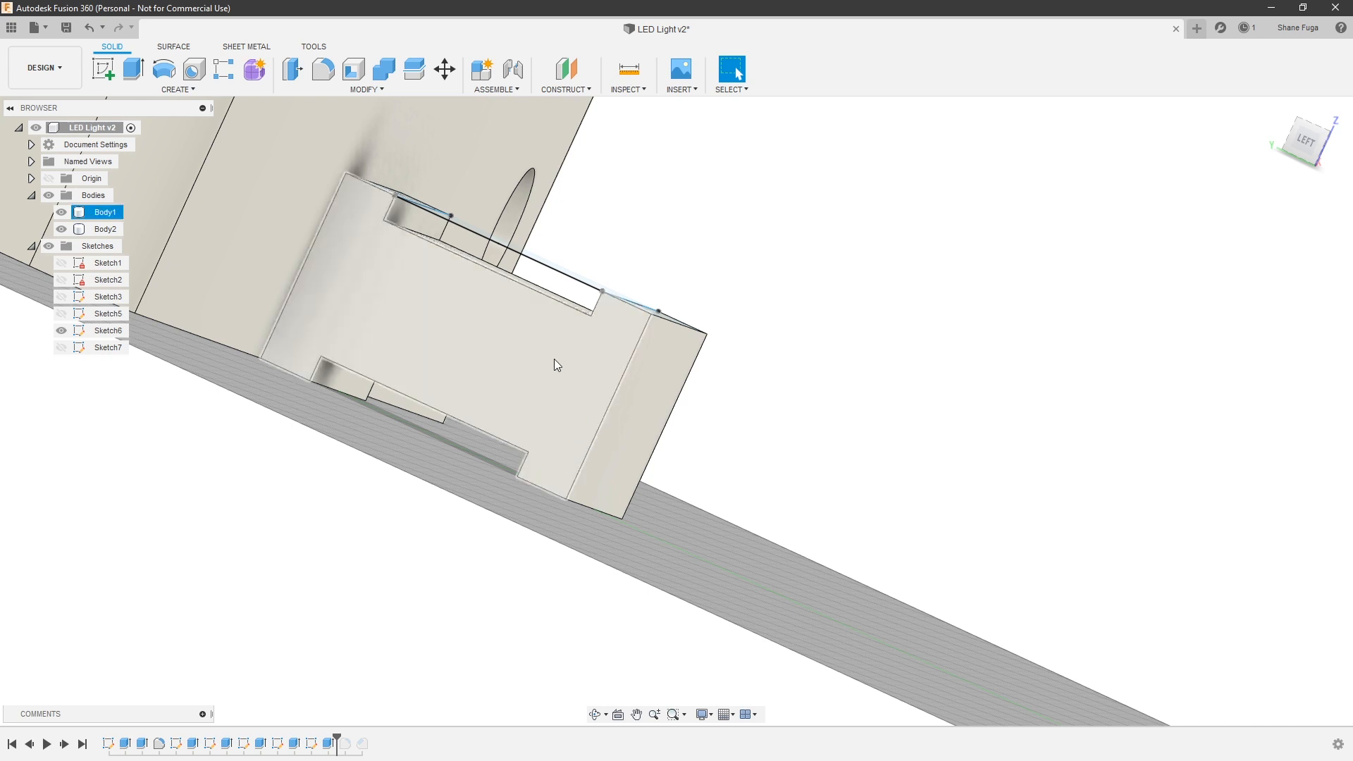
pyautogui.moveTo(577, 334)
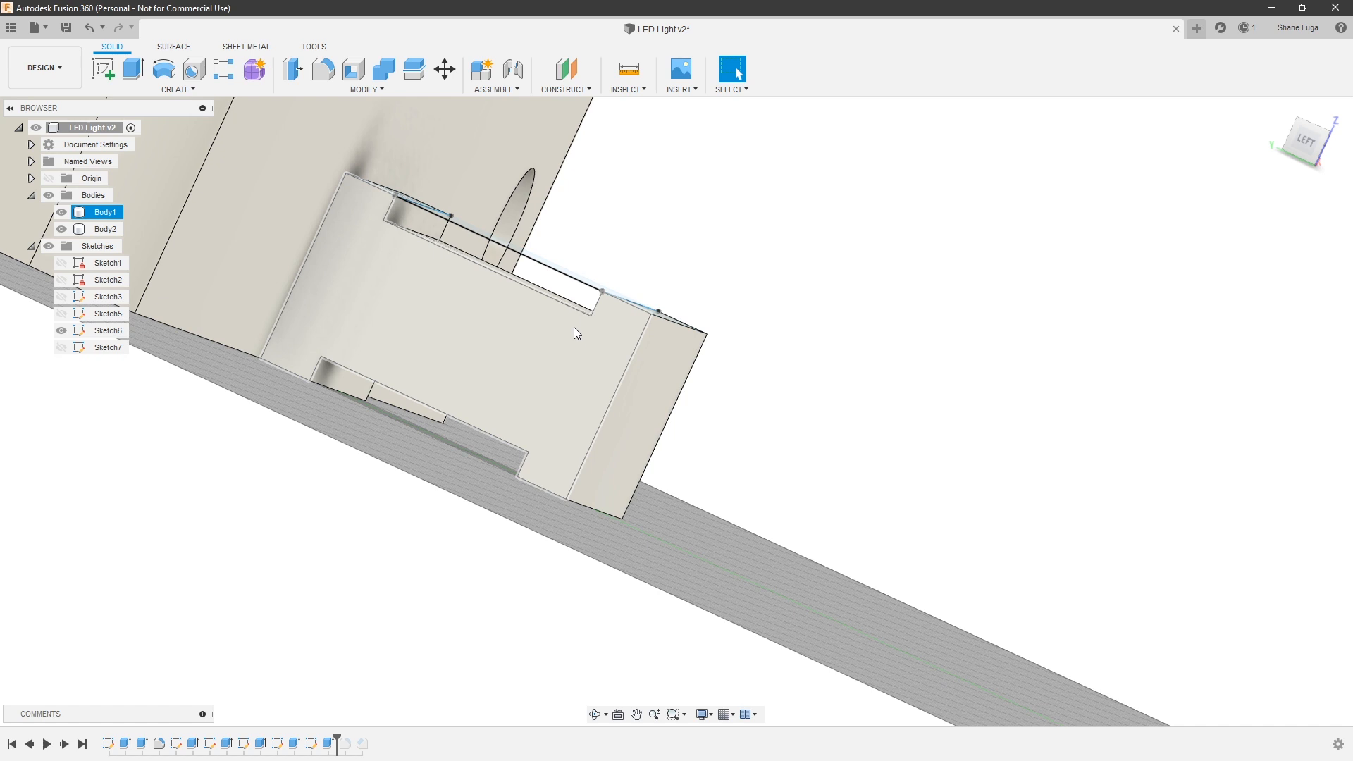
pyautogui.moveTo(620, 316)
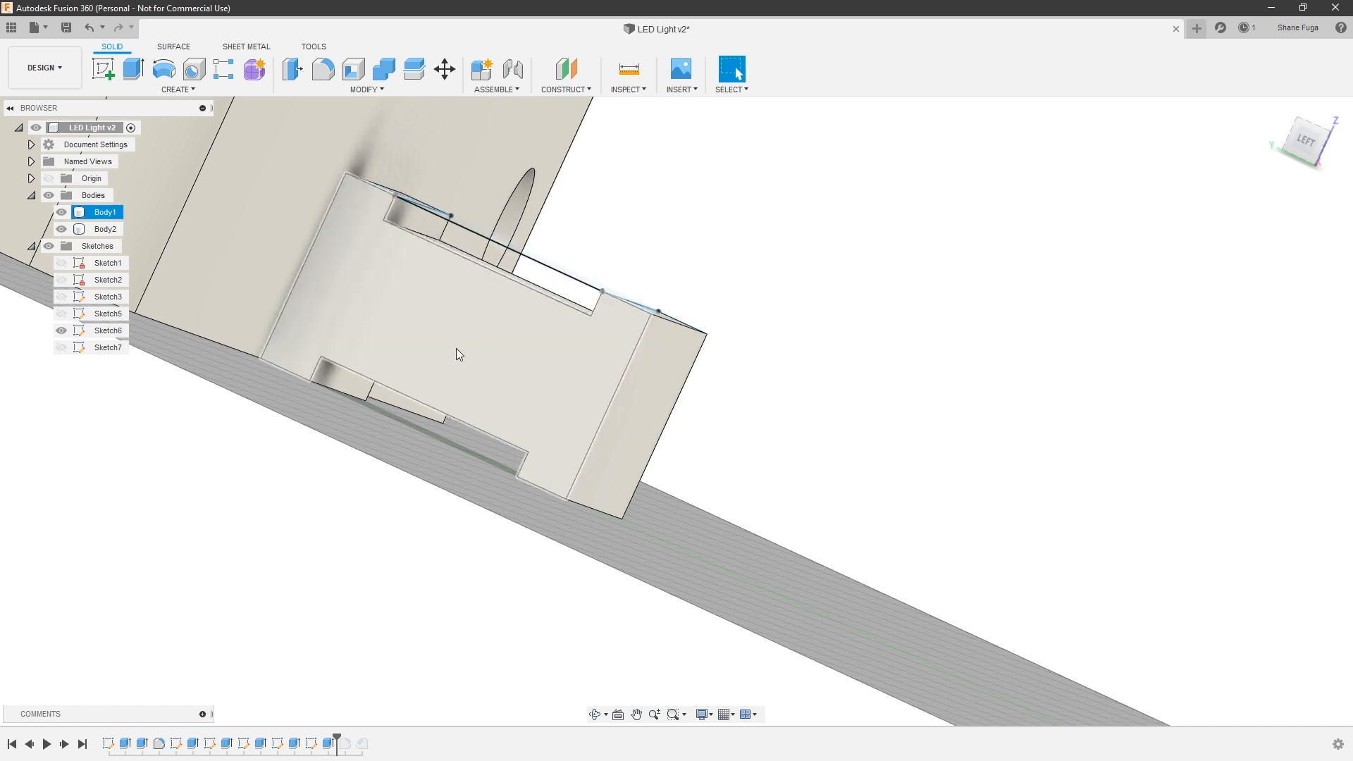
pyautogui.click(623, 310)
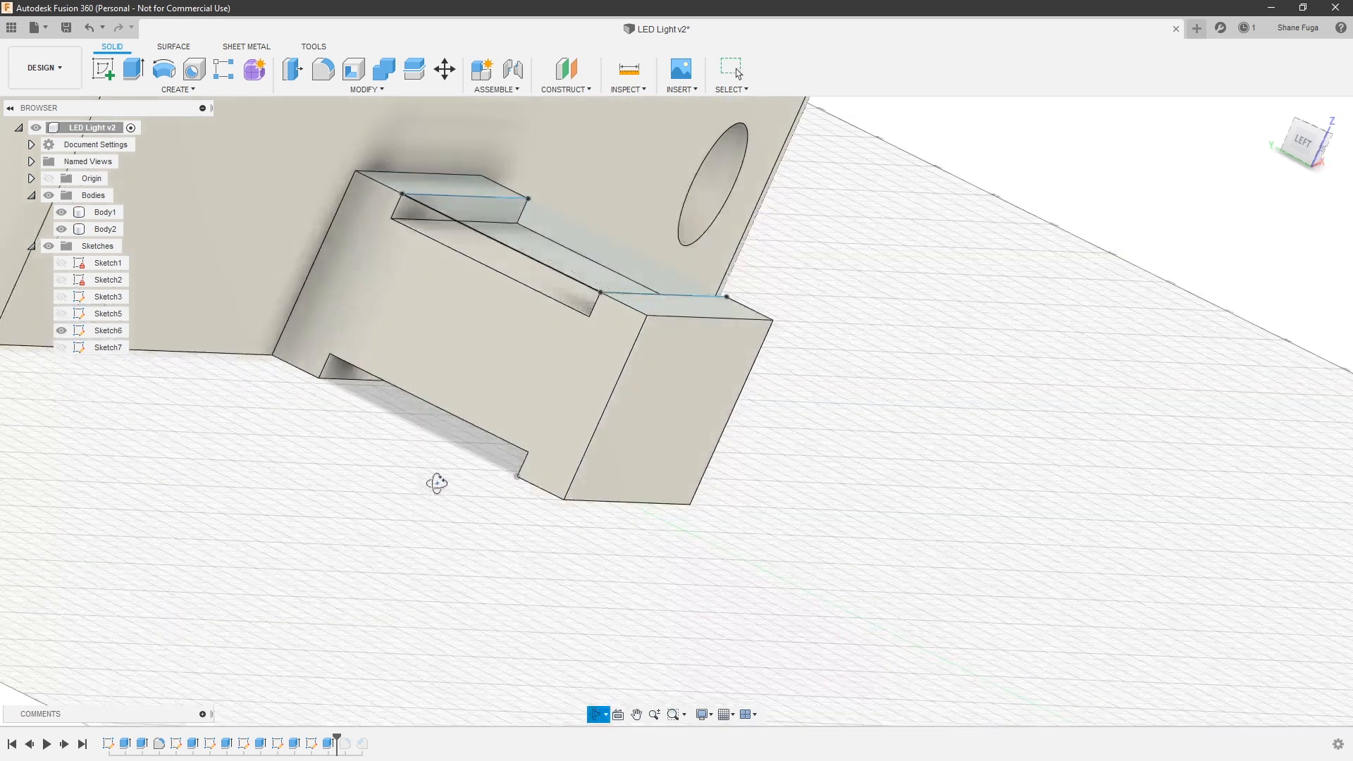
pyautogui.click(104, 211)
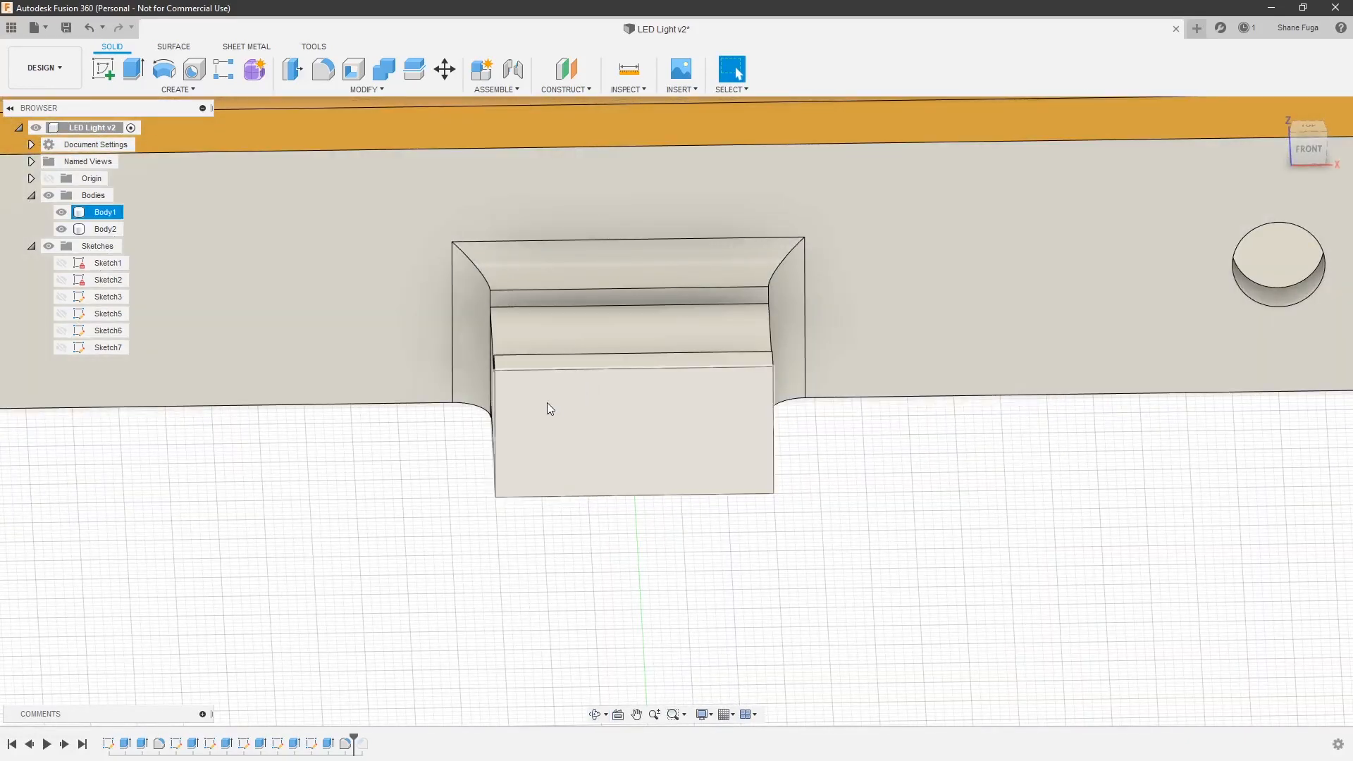
# - Orbit to check the tab's fillets and chamfers, then select Body2 and Body1
pyautogui.moveTo(553, 408); pyautogui.dragTo(556, 376)
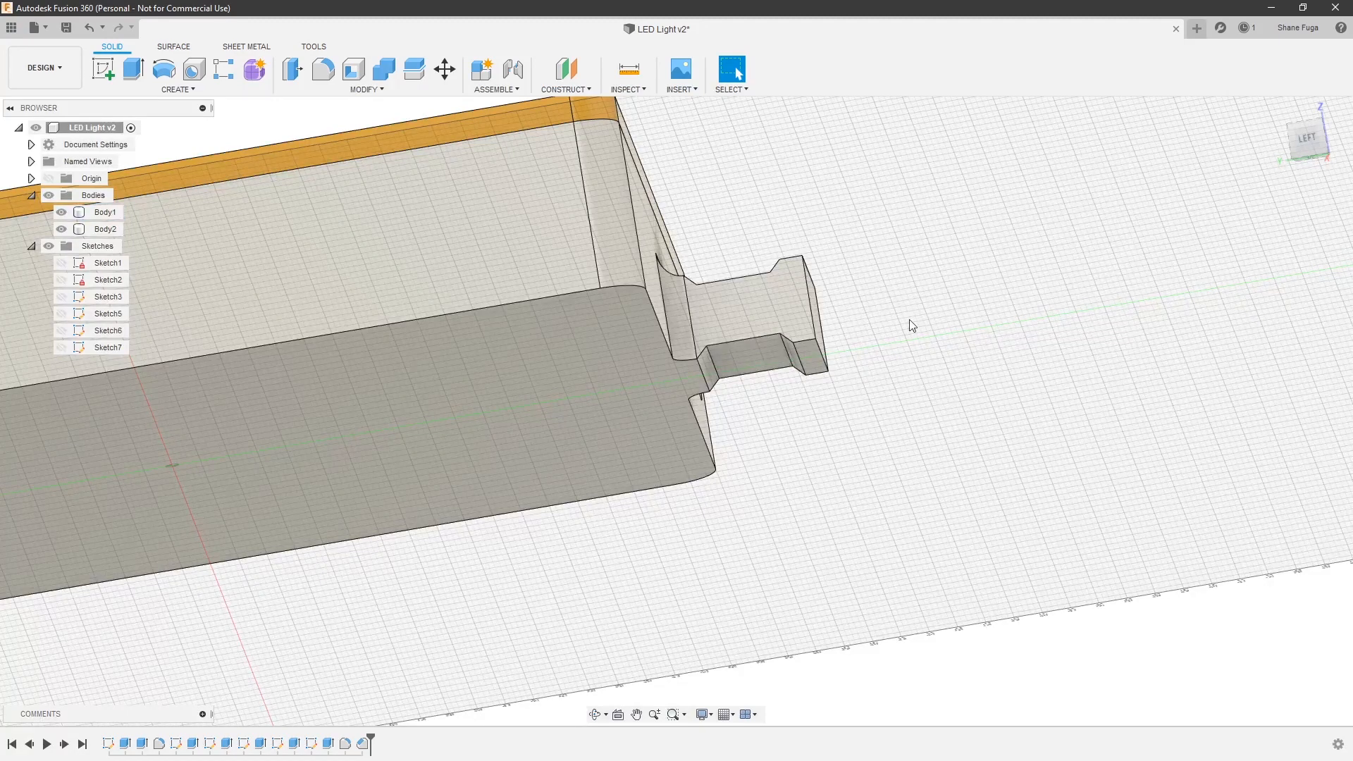
pyautogui.moveTo(887, 296)
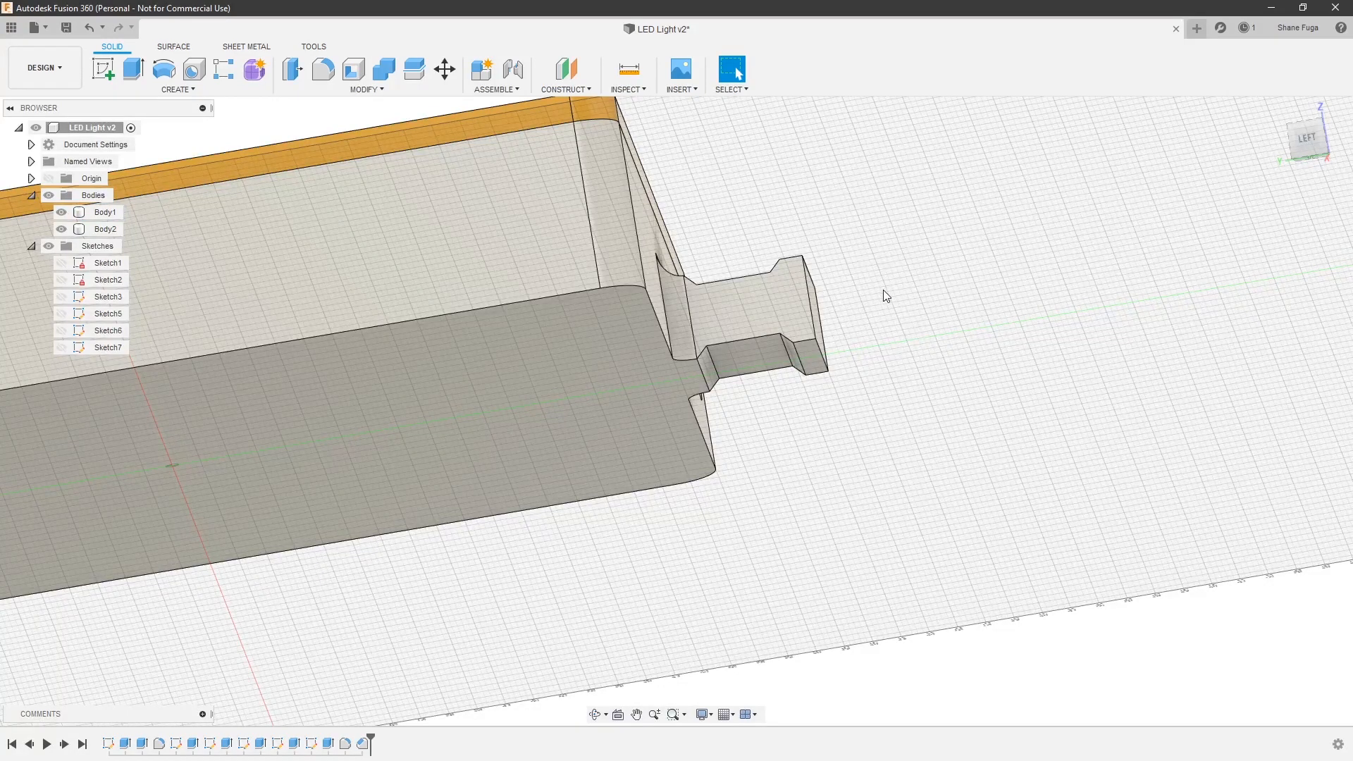
pyautogui.moveTo(893, 307)
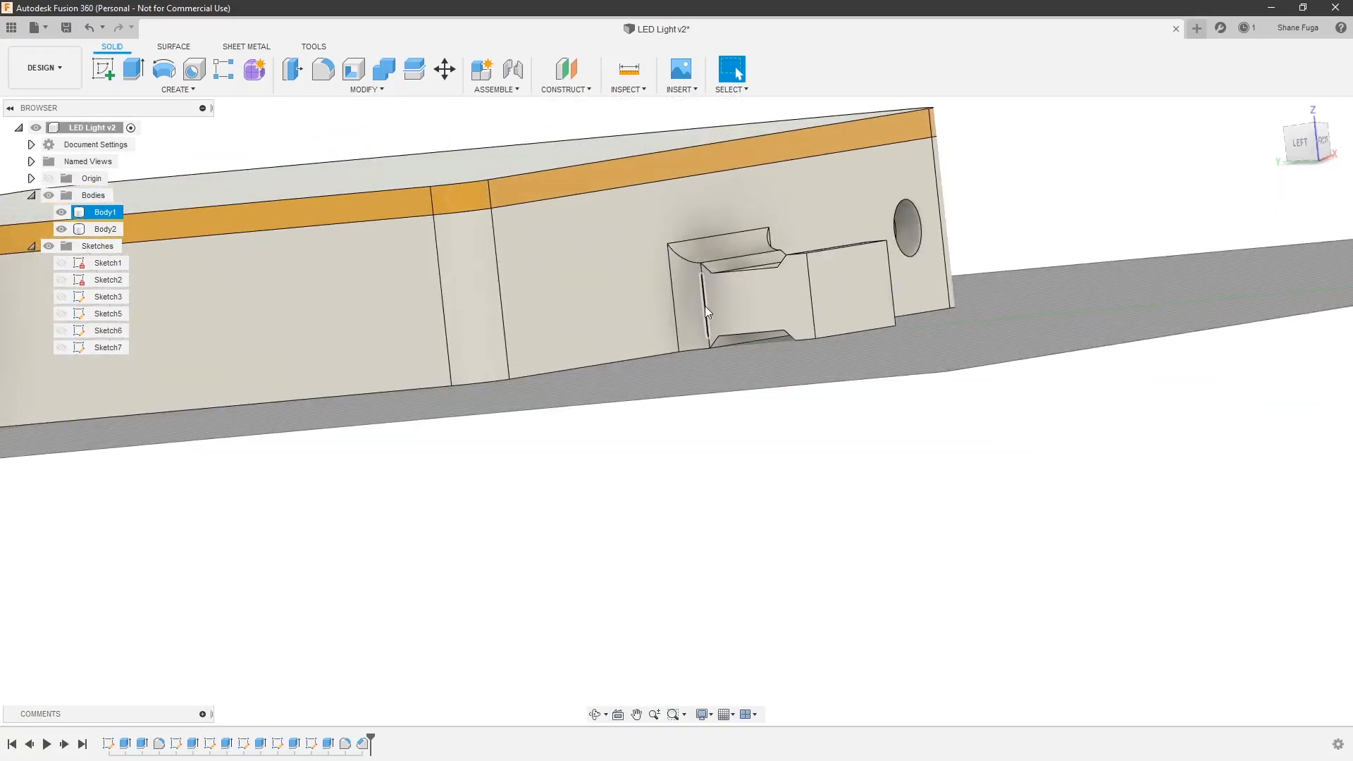
pyautogui.click(105, 228)
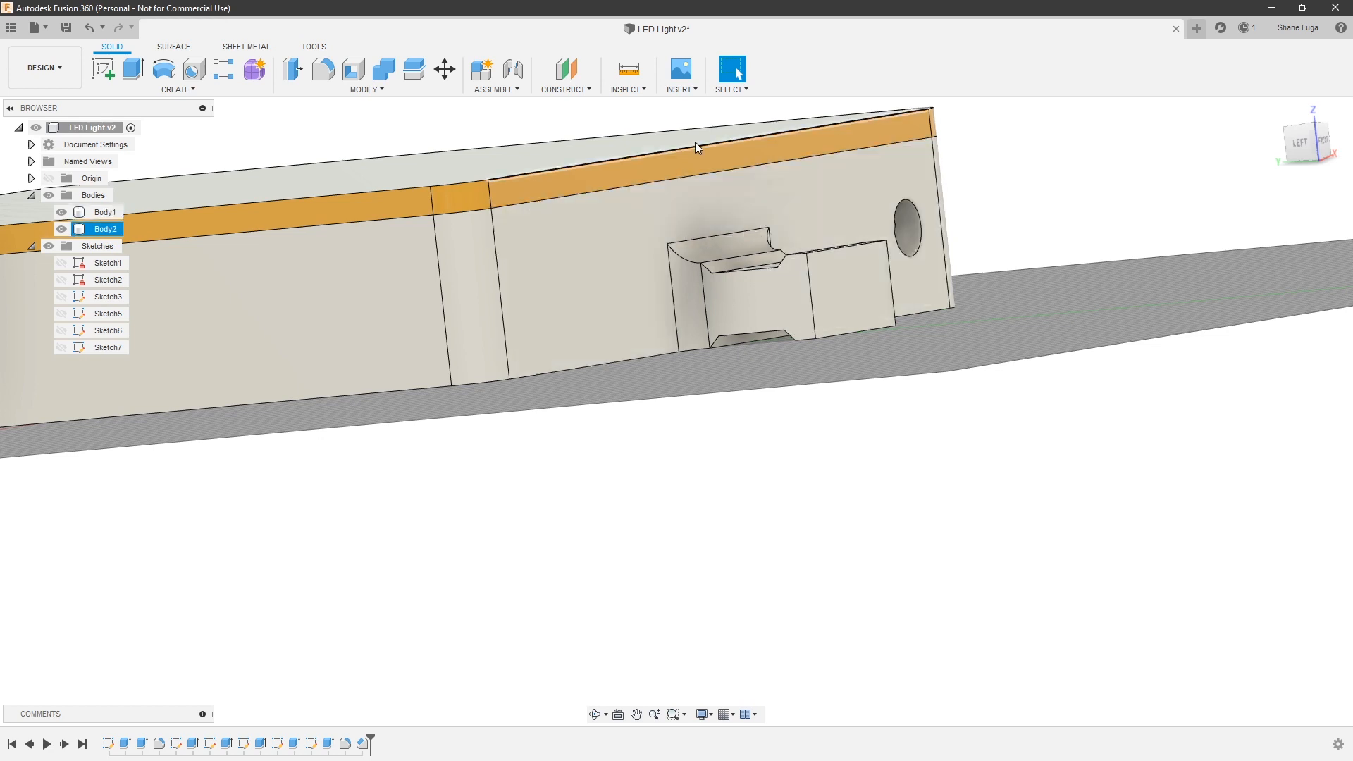
pyautogui.click(104, 212)
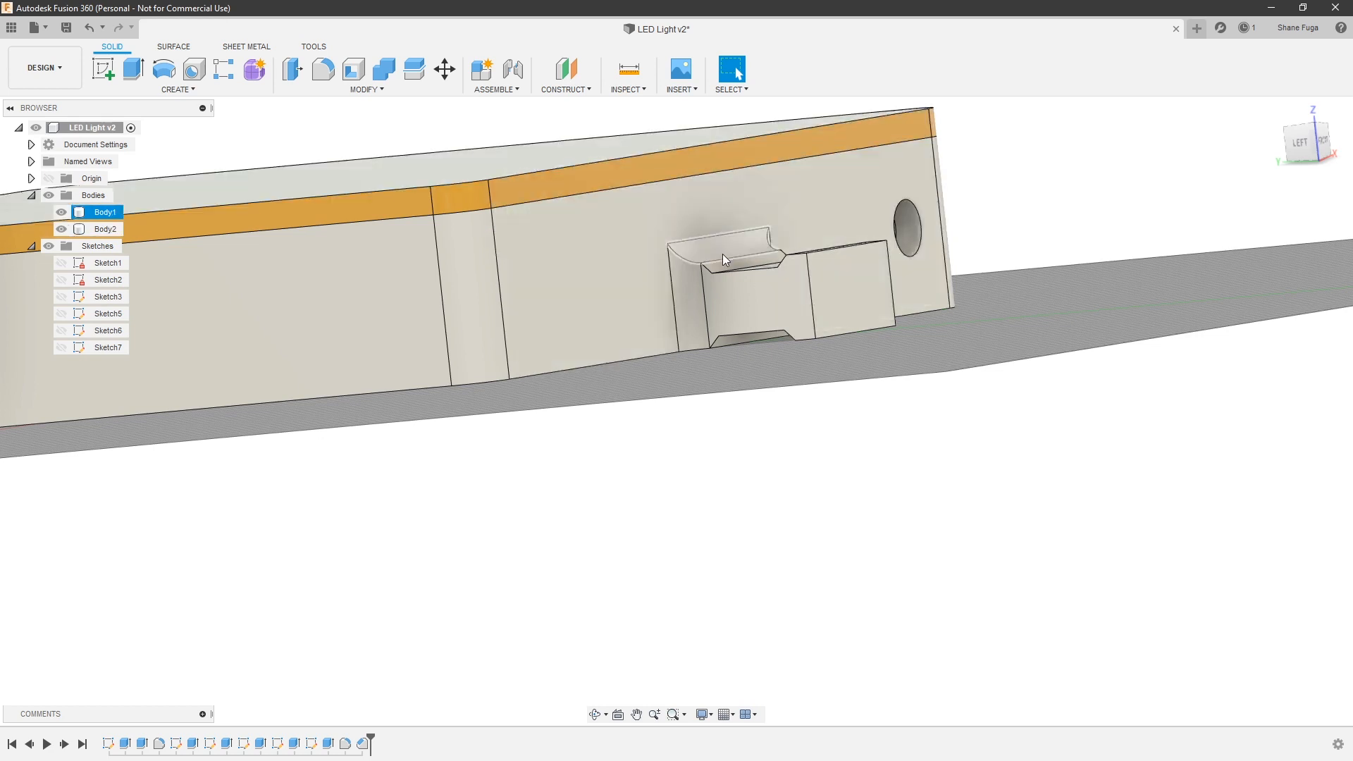